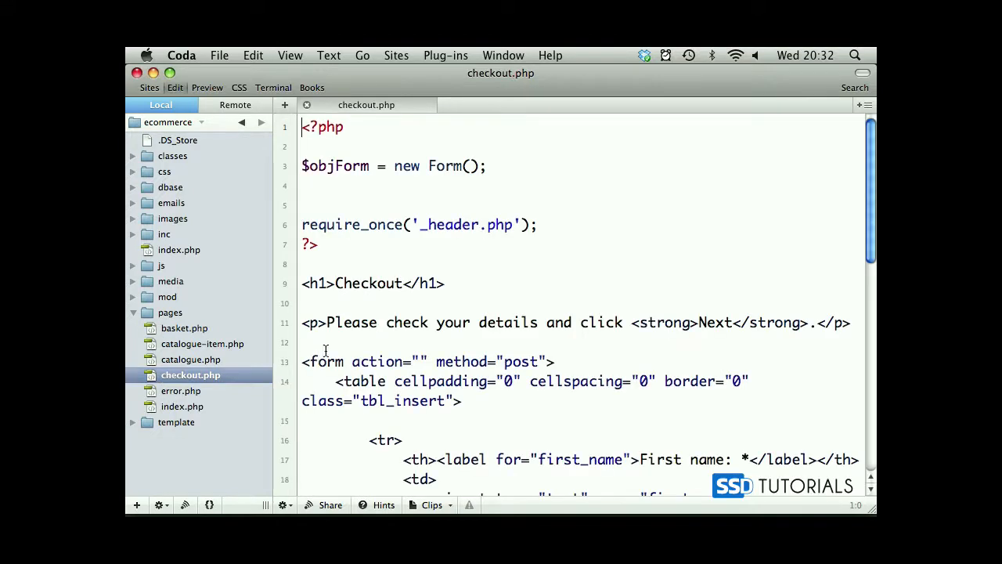
Add $objValid = new Validation($objForm); on the line after the Form instantiation.
{"action": "left_click", "coordinate": [302, 185]}
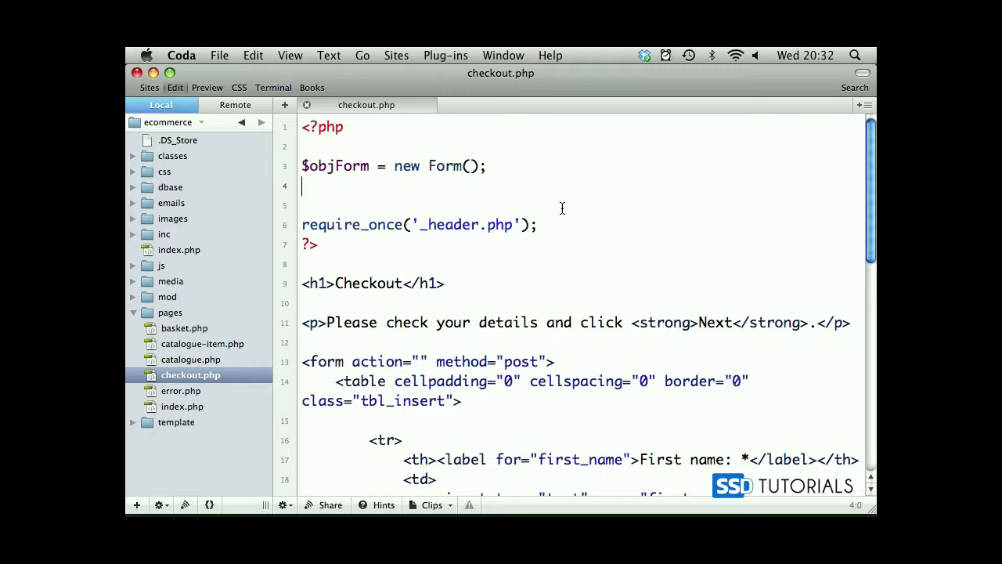
{"action": "type", "text": "$"}
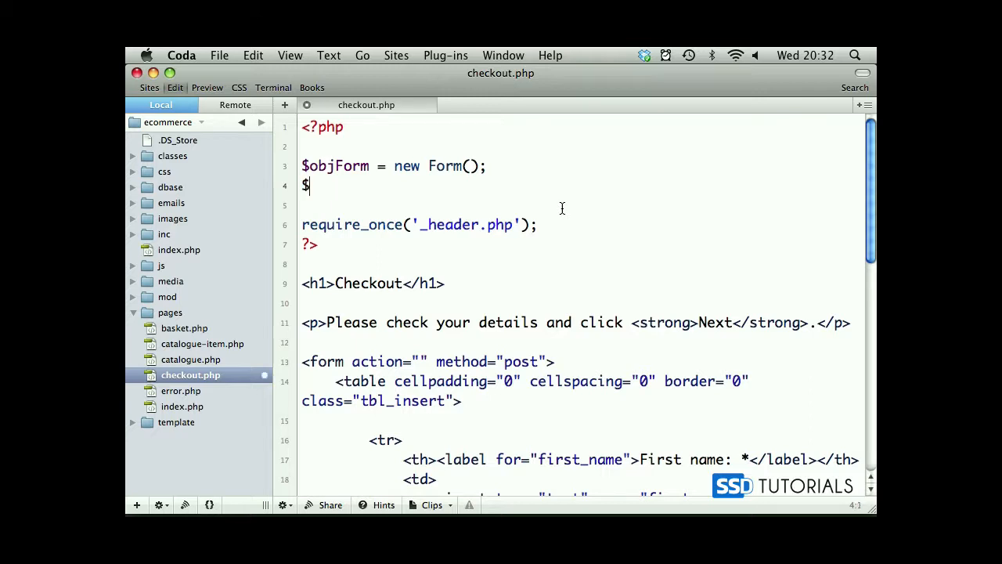
{"action": "type", "text": "obj"}
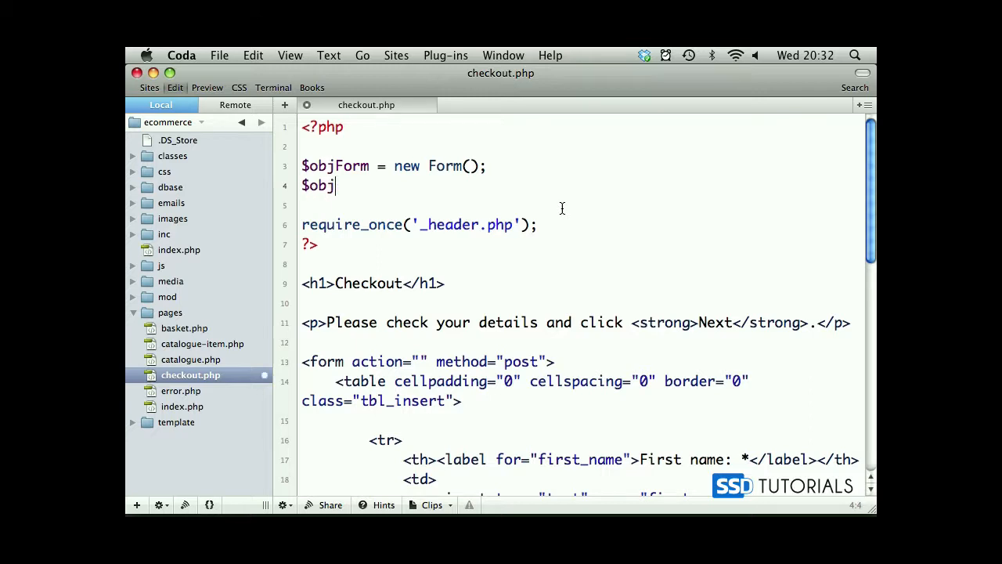
{"action": "type", "text": "Valid ="}
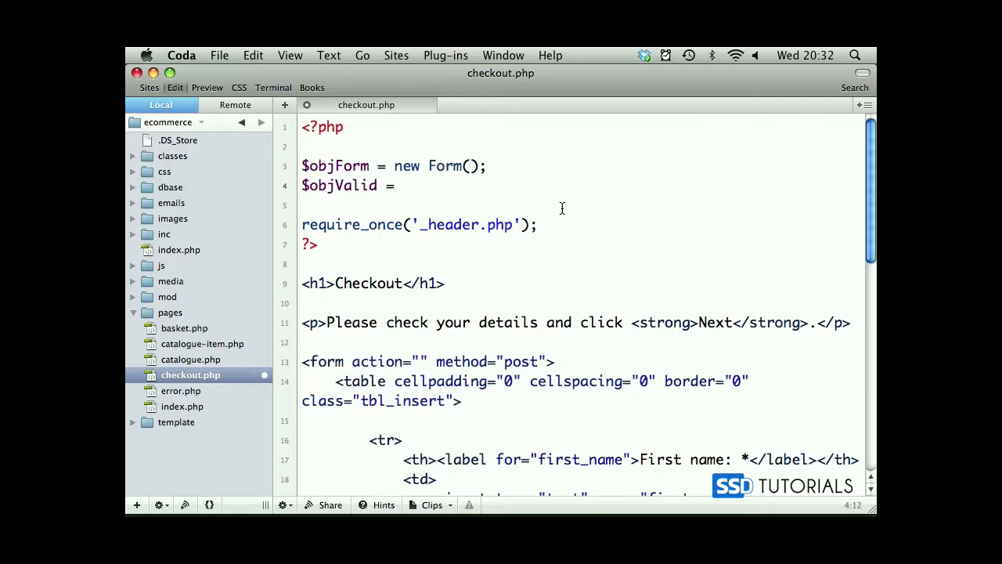
{"action": "type", "text": "new"}
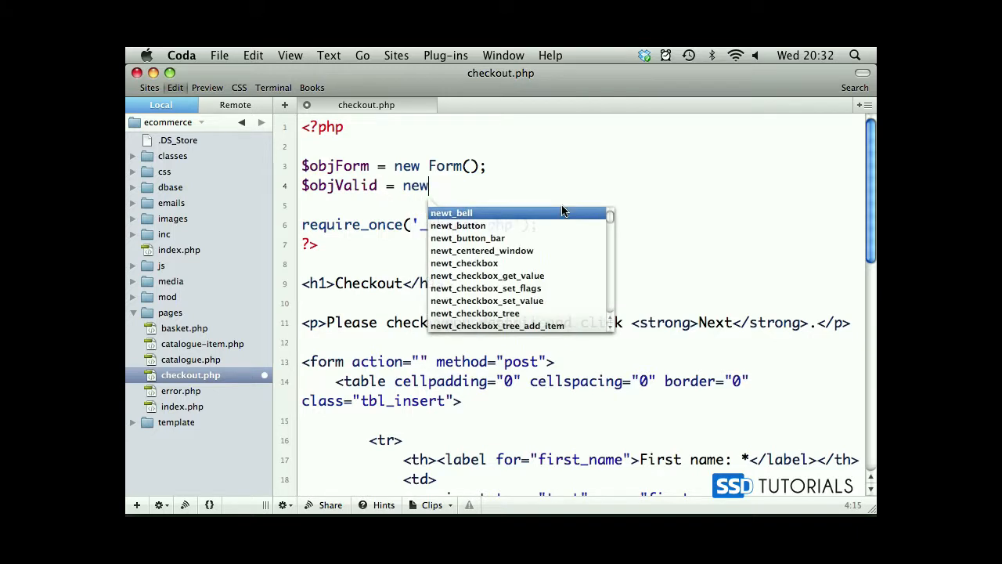
{"action": "type", "text": "Validation"}
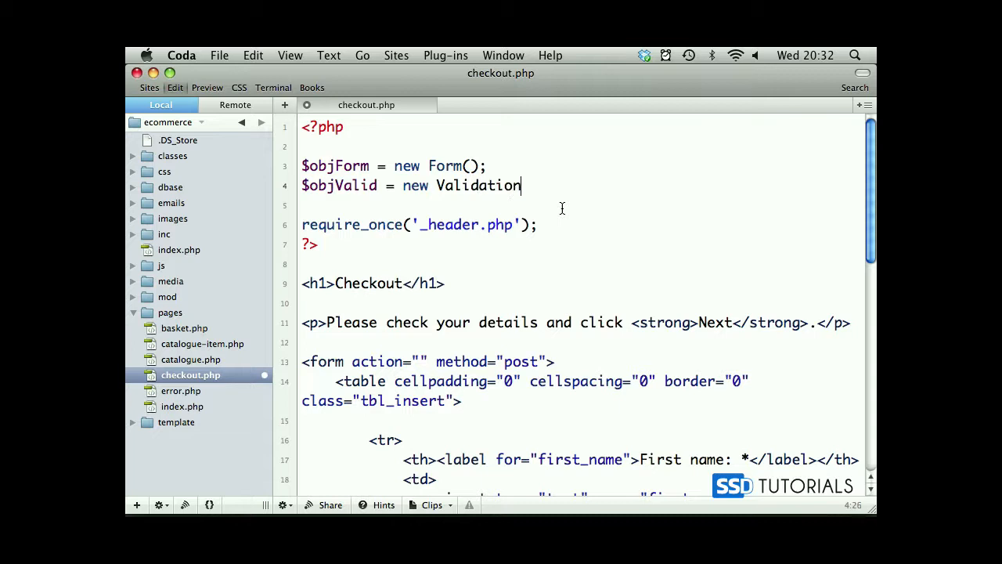
{"action": "type", "text": "()"}
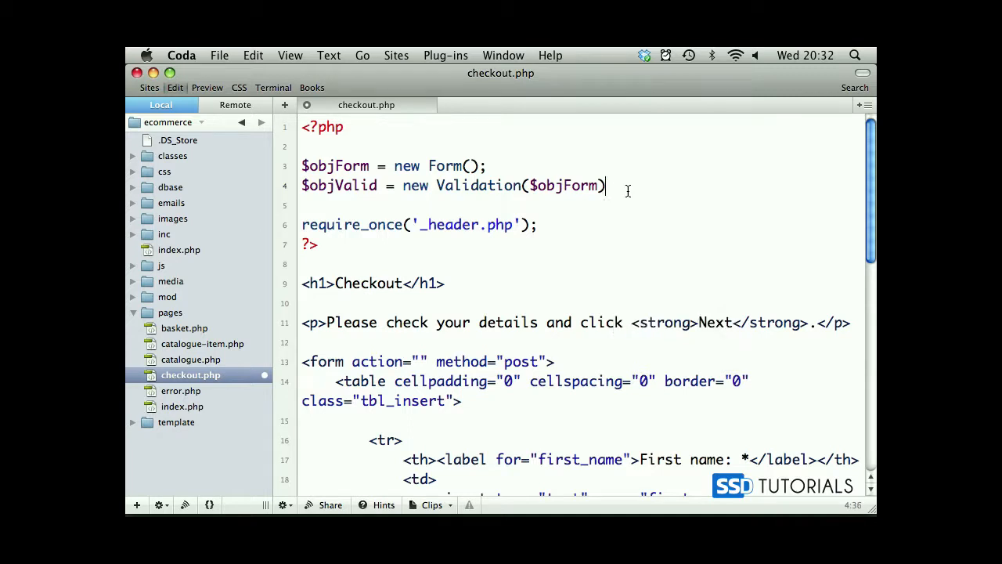
{"action": "type", "text": ";"}
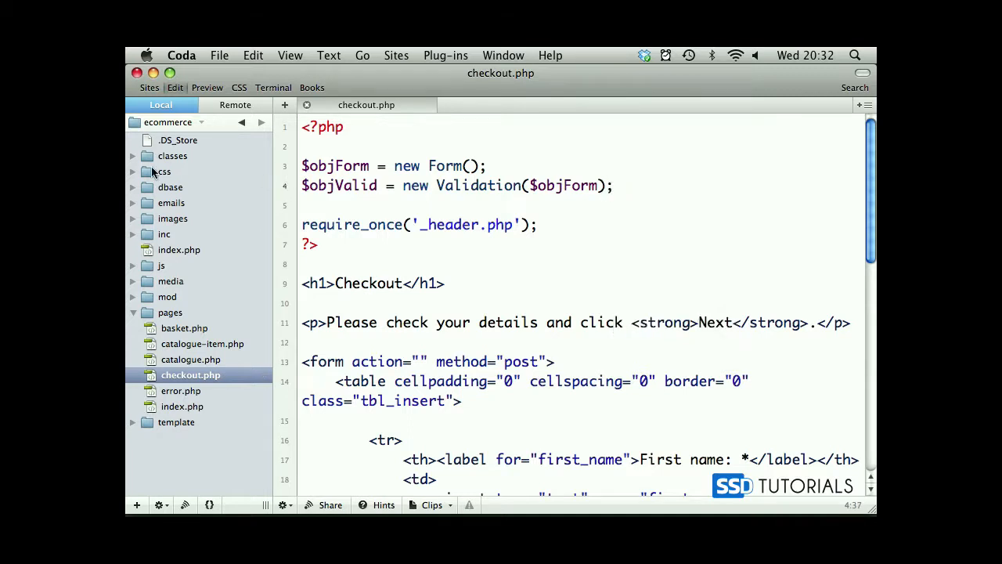
Open classes > Validation.php and scroll down to inspect its __construct parameter.
{"action": "left_click", "coordinate": [171, 156]}
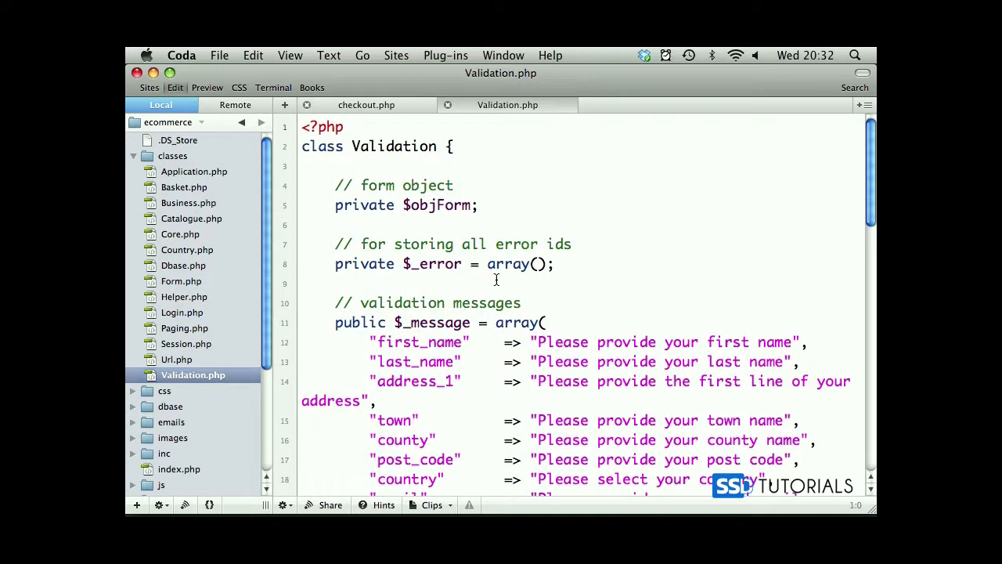
{"action": "scroll", "scroll_direction": "down", "scroll_amount": 3}
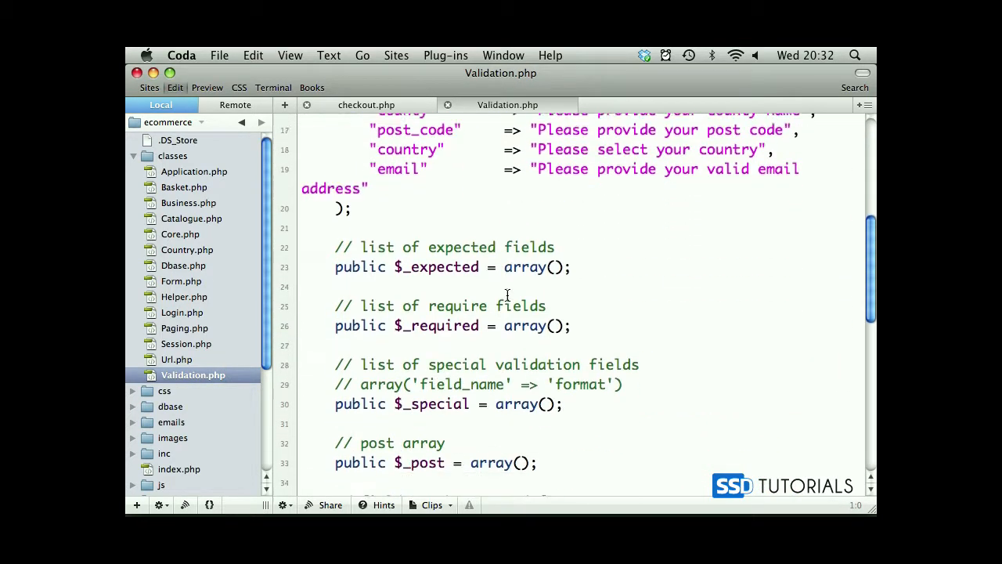
{"action": "scroll", "scroll_direction": "down", "scroll_amount": 3}
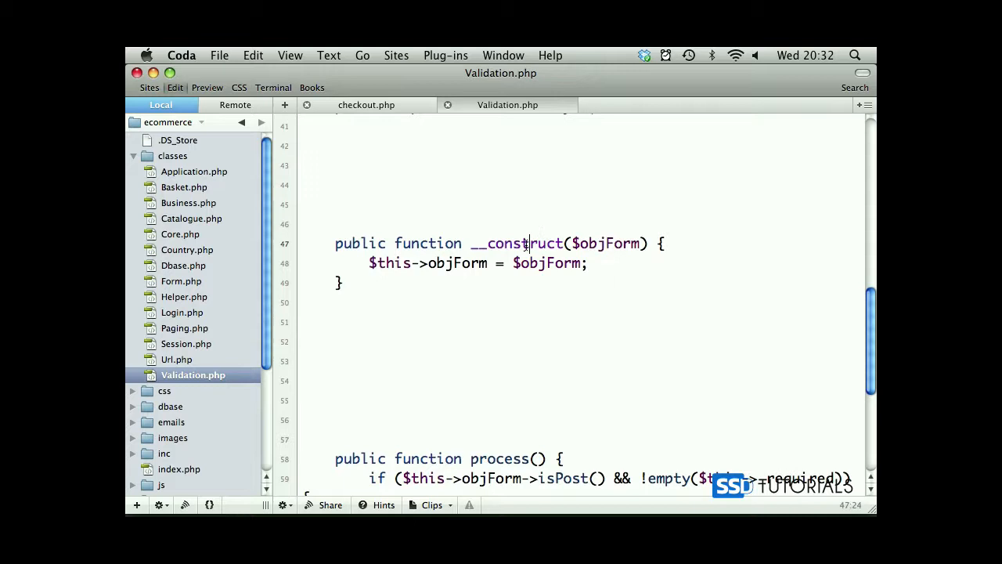
{"action": "double_click", "coordinate": [605, 243]}
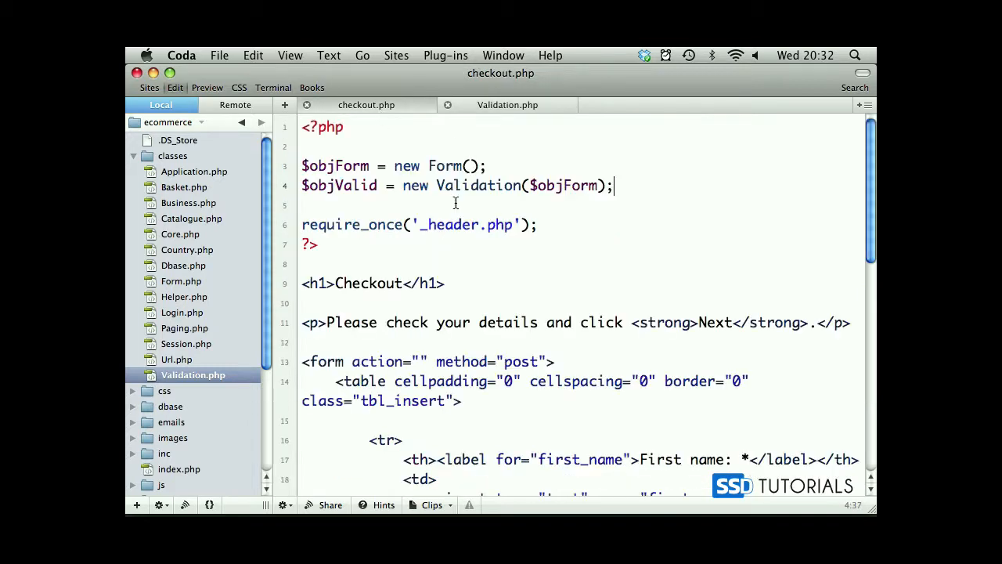
{"action": "mouse_move", "coordinate": [650, 220]}
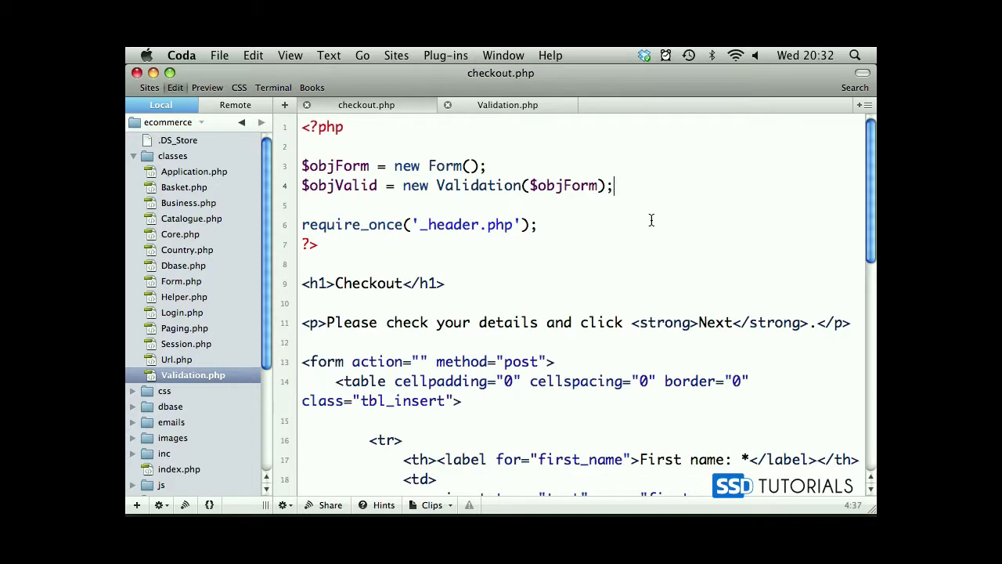
Begin an if ($objForm->isPost('first_name')) { block below the Validation line.
{"action": "key", "text": "Return"}
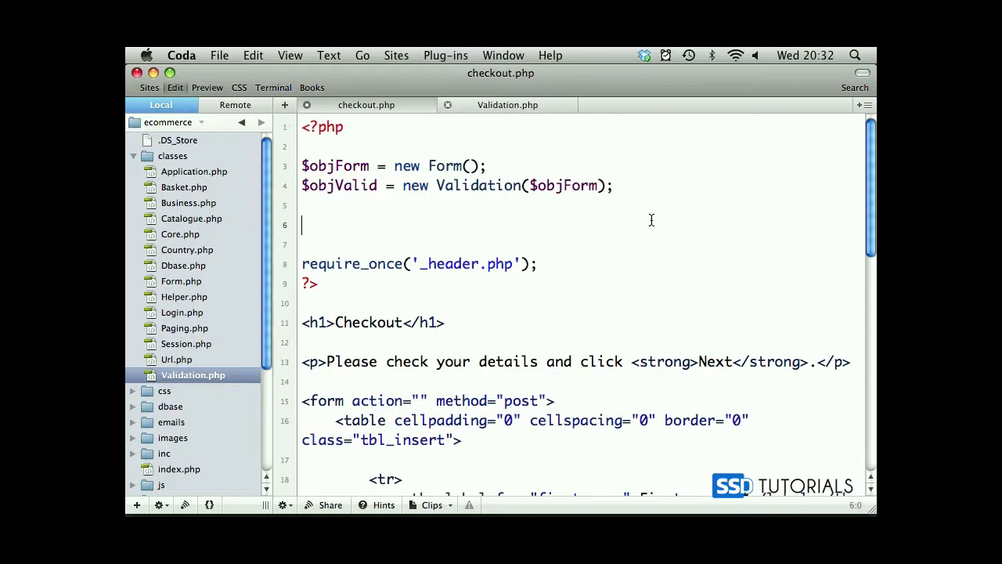
{"action": "type", "text": "if ()"}
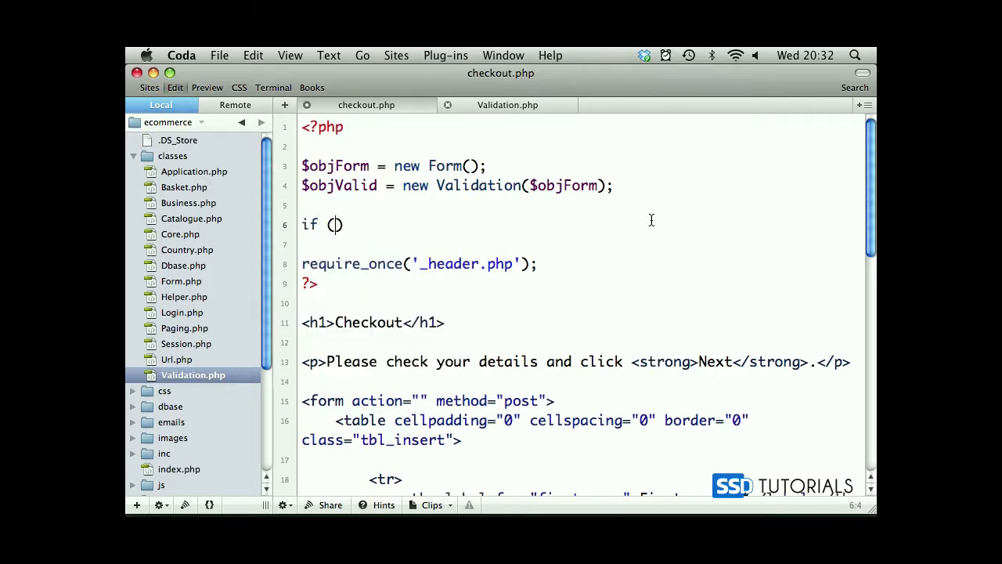
{"action": "type", "text": "$obj"}
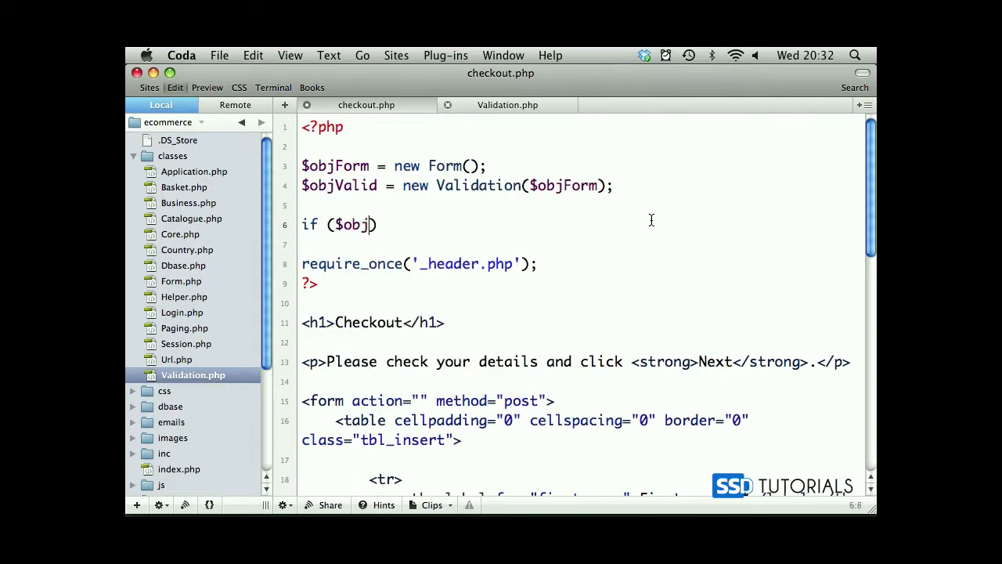
{"action": "type", "text": "Form-"}
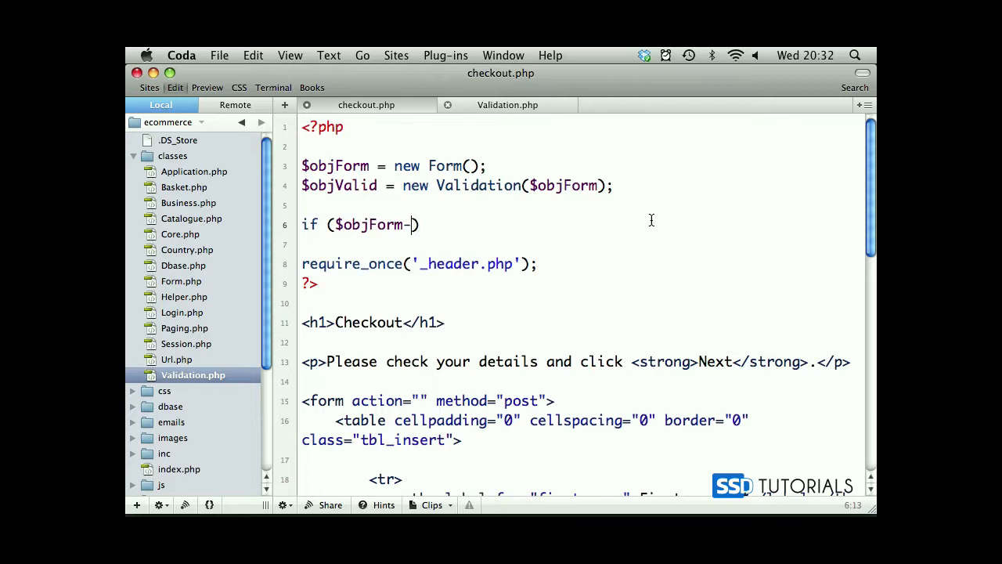
{"action": "type", "text": "isPost()"}
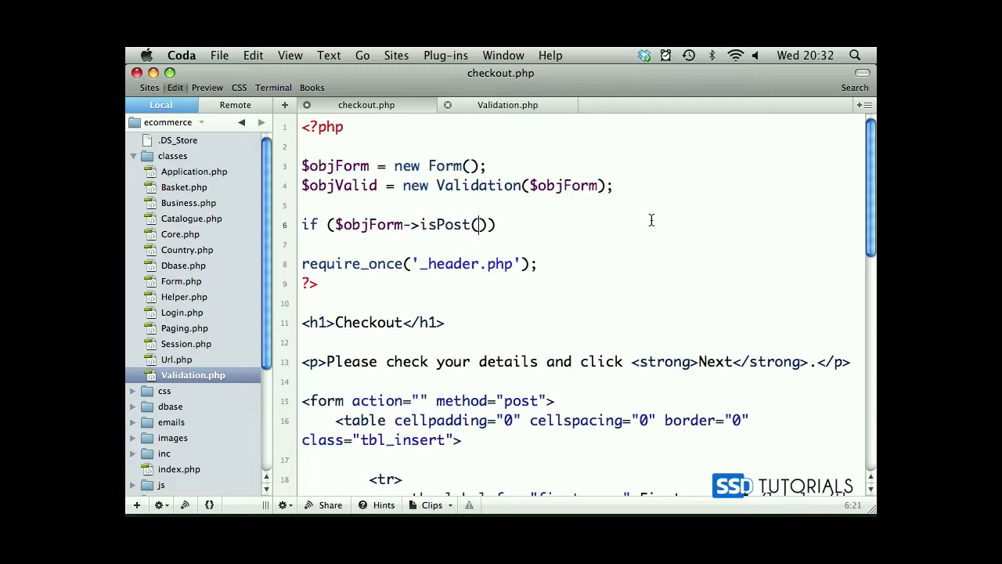
{"action": "type", "text": "''"}
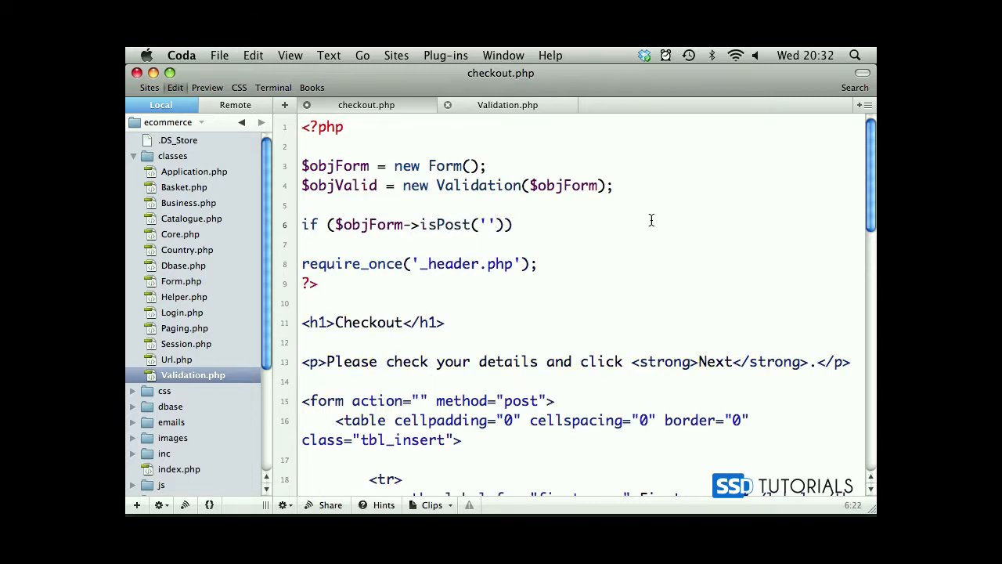
{"action": "type", "text": "fir"}
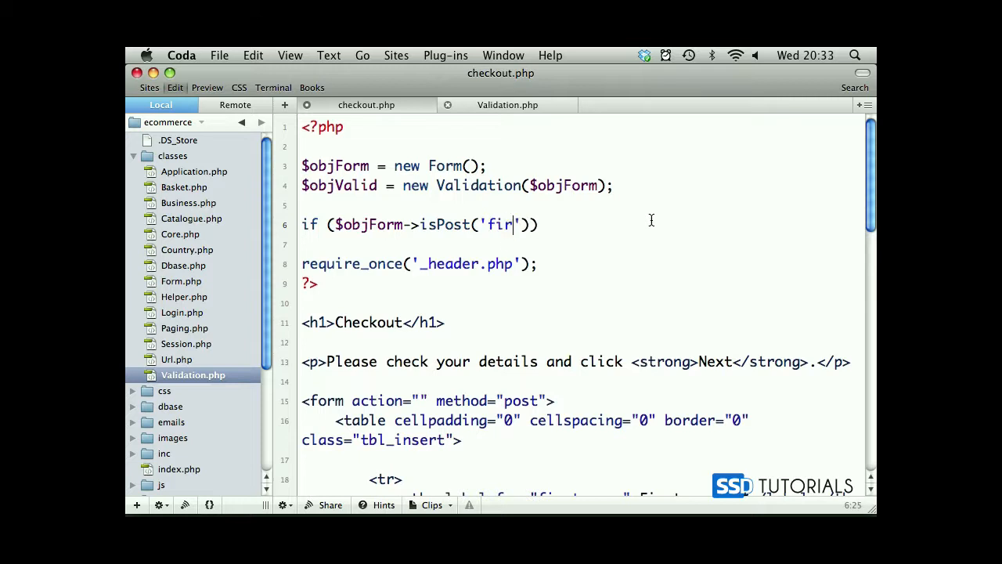
{"action": "type", "text": "st_name"}
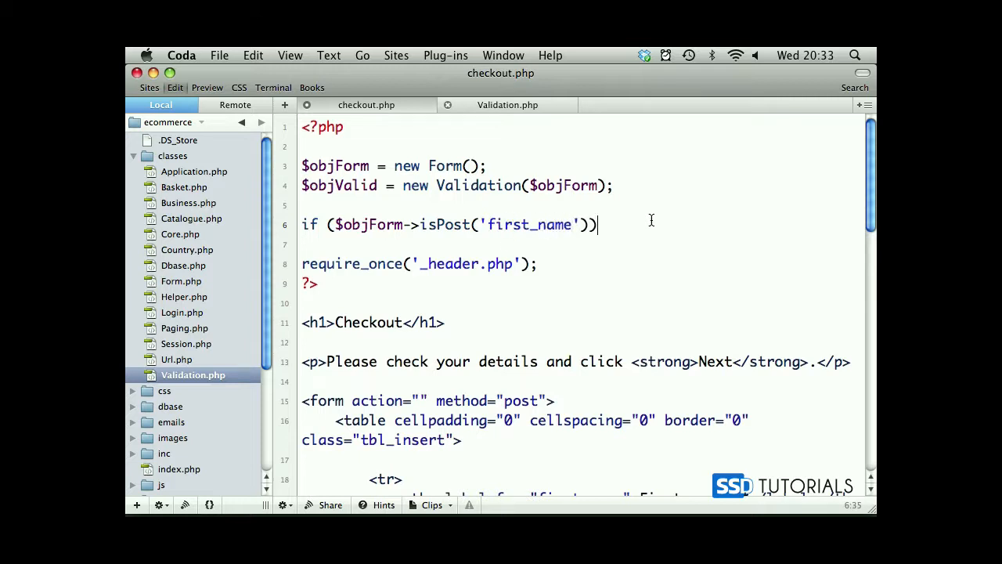
{"action": "type", "text": "{"}
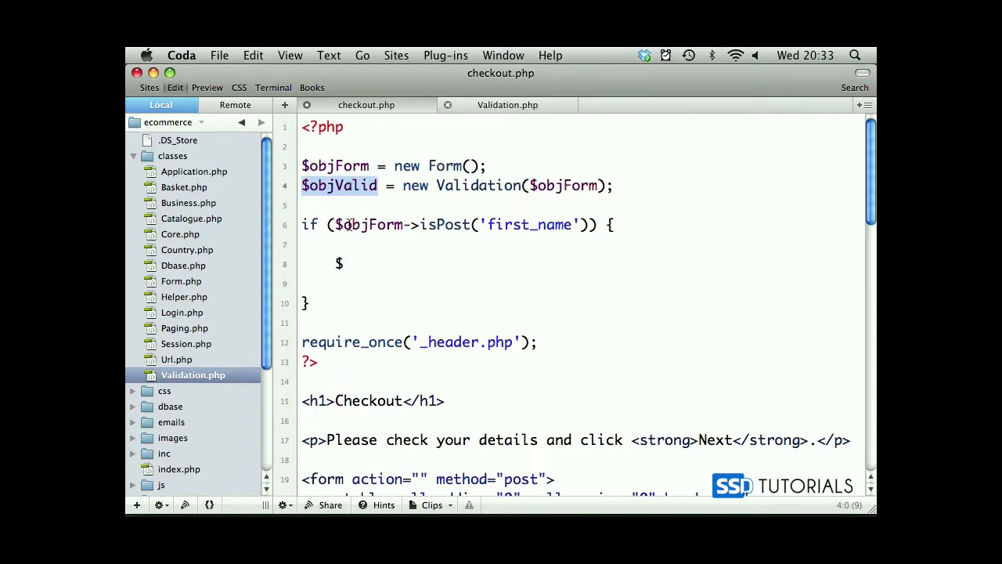
Start the $objValid->_expected = array(); statement with 'first_name' as its first entry.
{"action": "type", "text": "$objValid"}
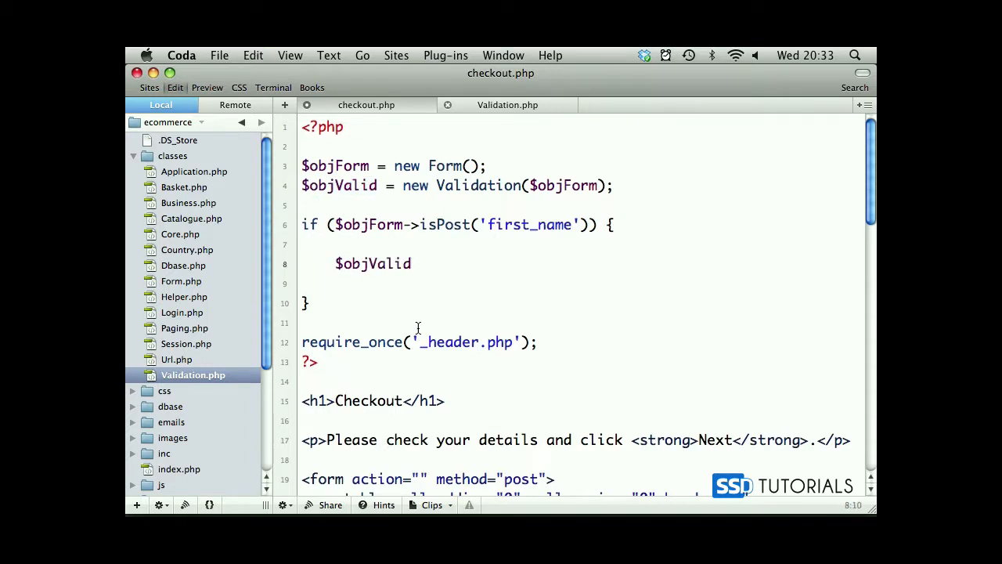
{"action": "type", "text": "->_"}
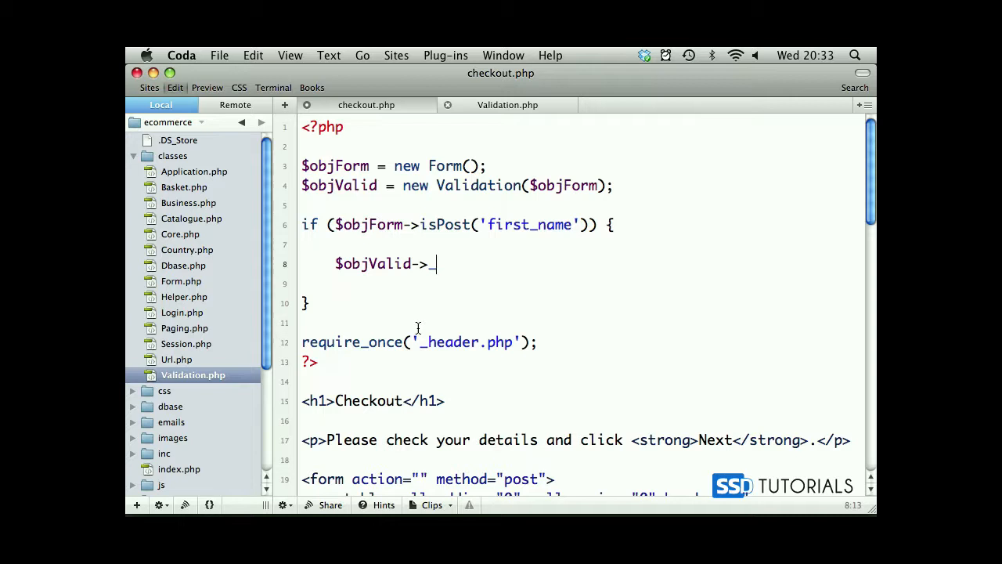
{"action": "type", "text": "expec"}
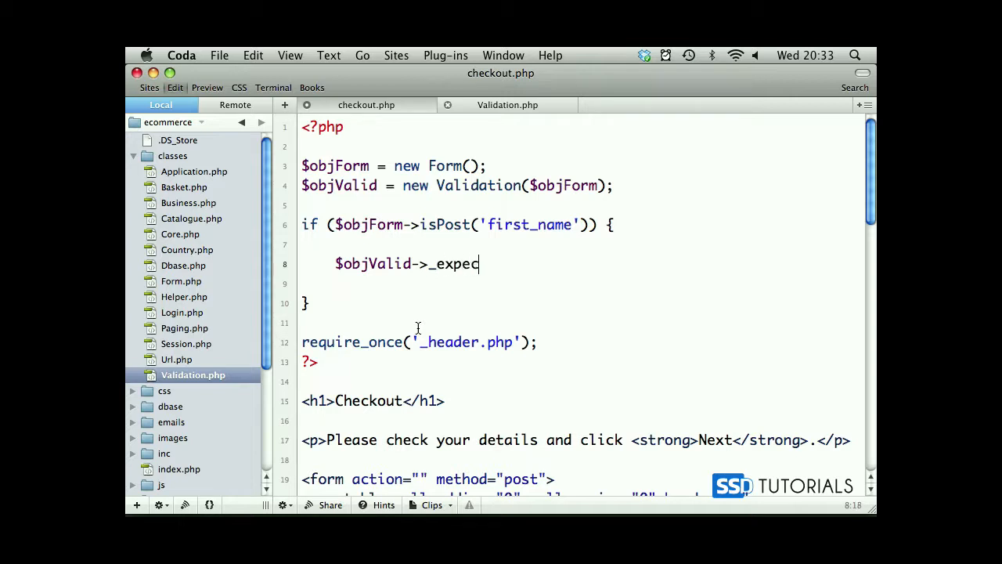
{"action": "type", "text": "ted = a"}
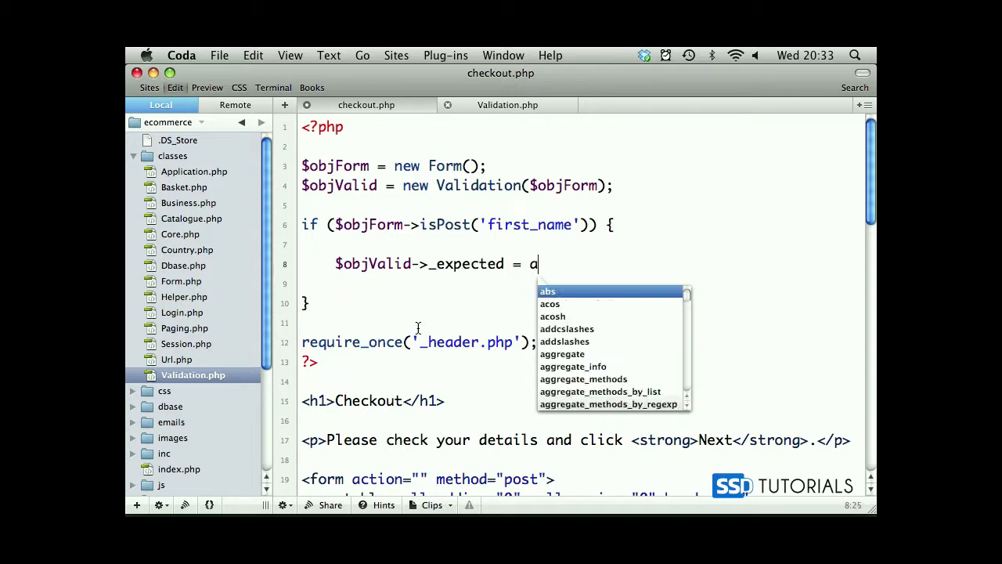
{"action": "type", "text": "rray("}
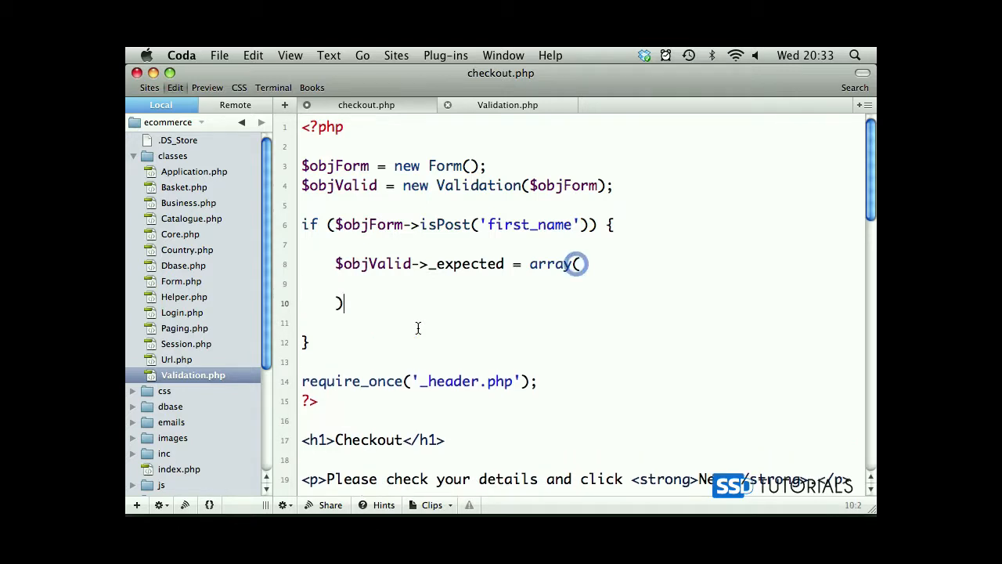
{"action": "type", "text": ";"}
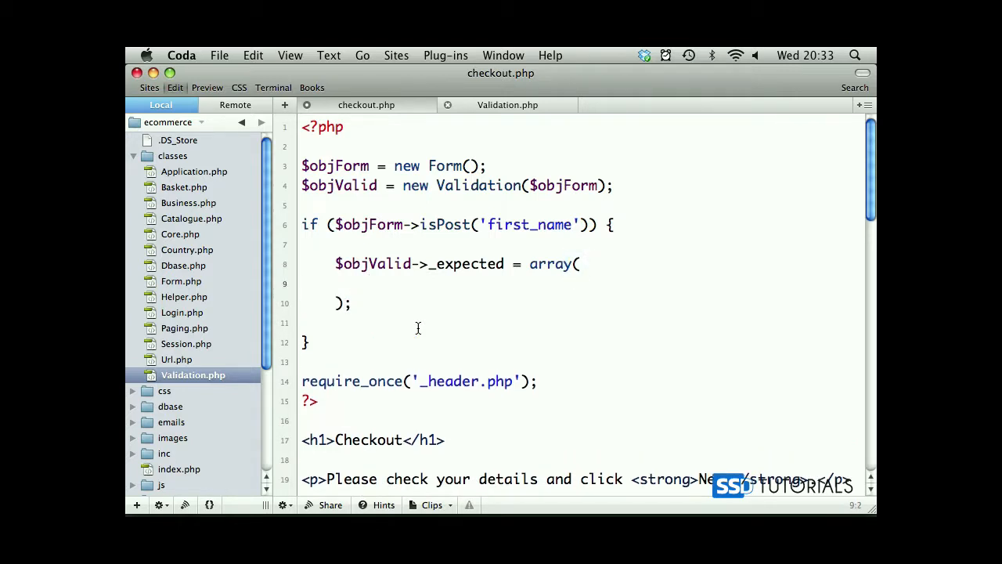
{"action": "type", "text": "''"}
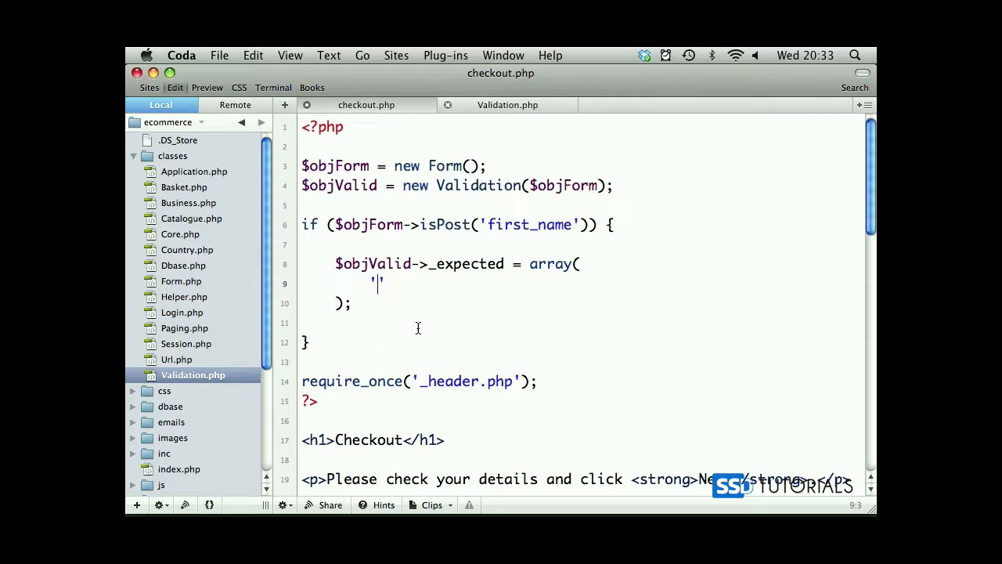
{"action": "type", "text": "first_name"}
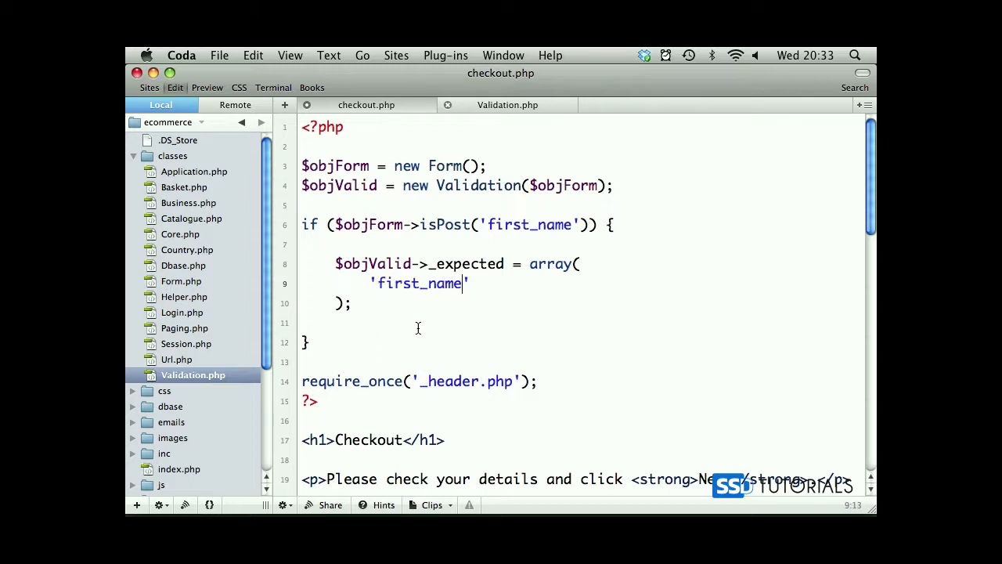
Add last_name, address_1, address_2, town, county, post_code, country and email to the expected array.
{"action": "type", "text": ","}
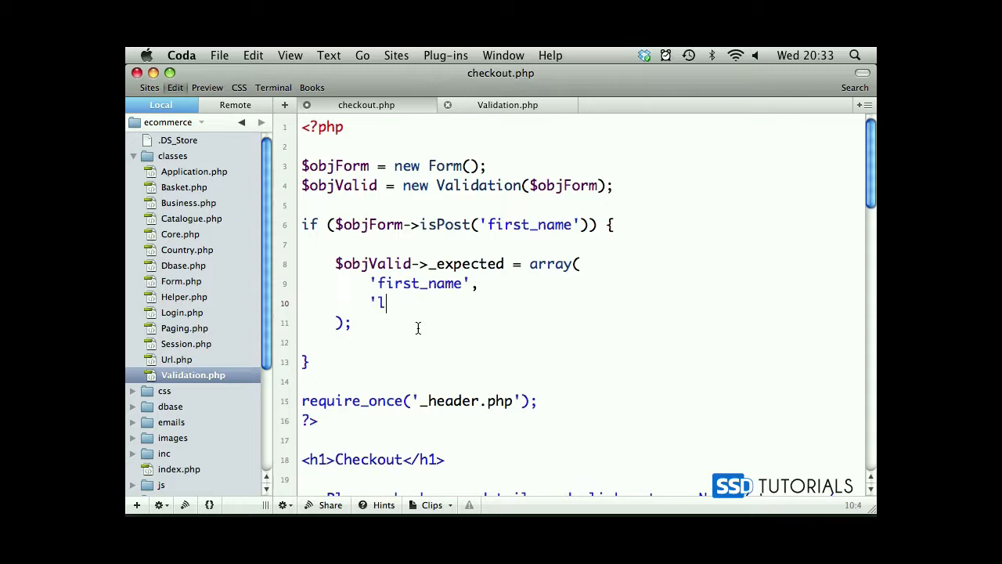
{"action": "type", "text": "ast_name',"}
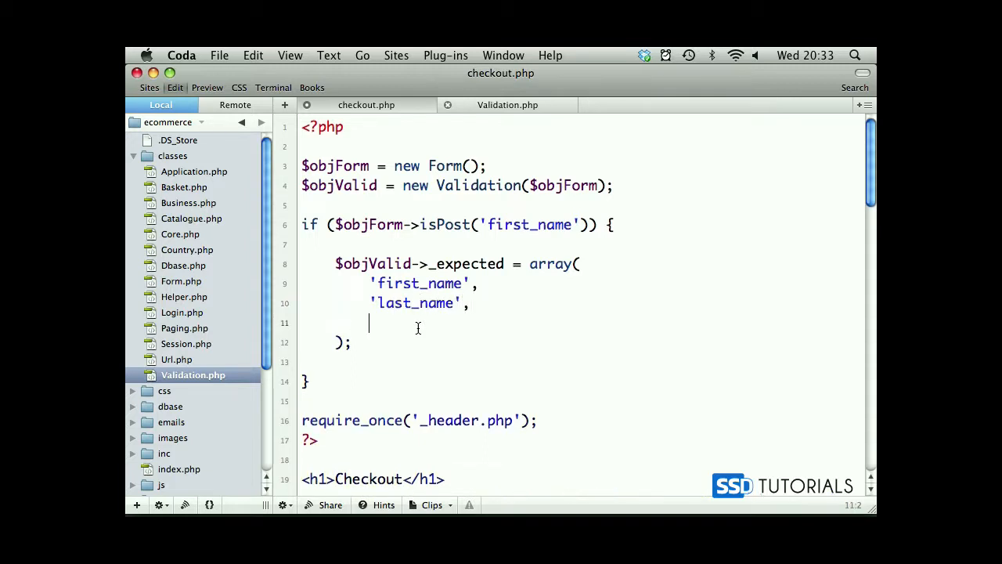
{"action": "type", "text": "'add"}
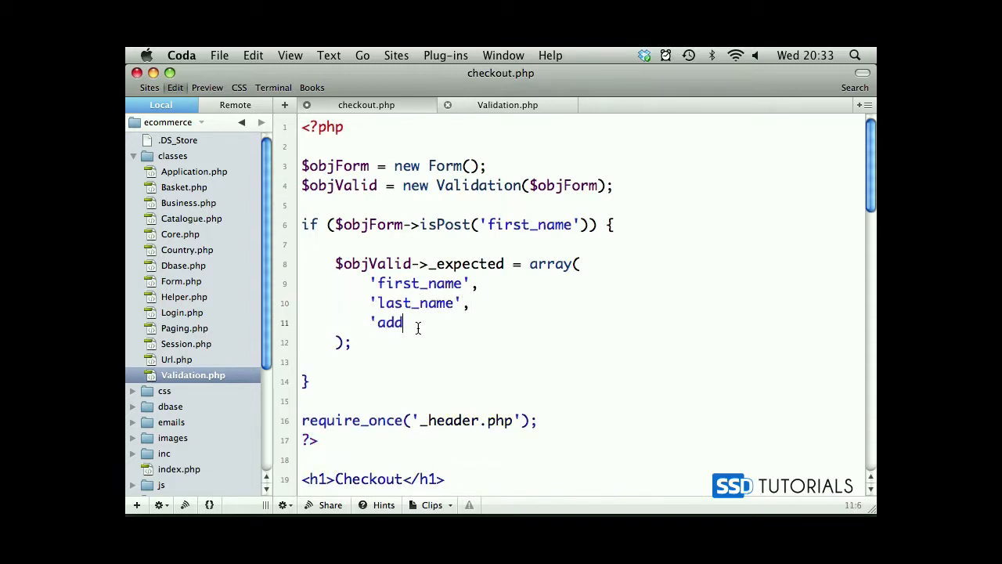
{"action": "type", "text": "ress_"}
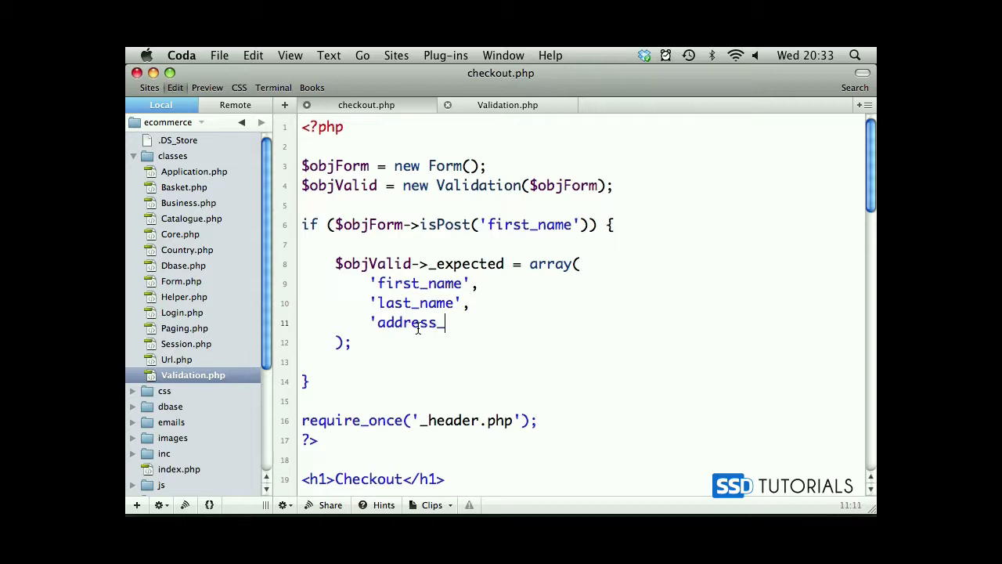
{"action": "type", "text": "1',"}
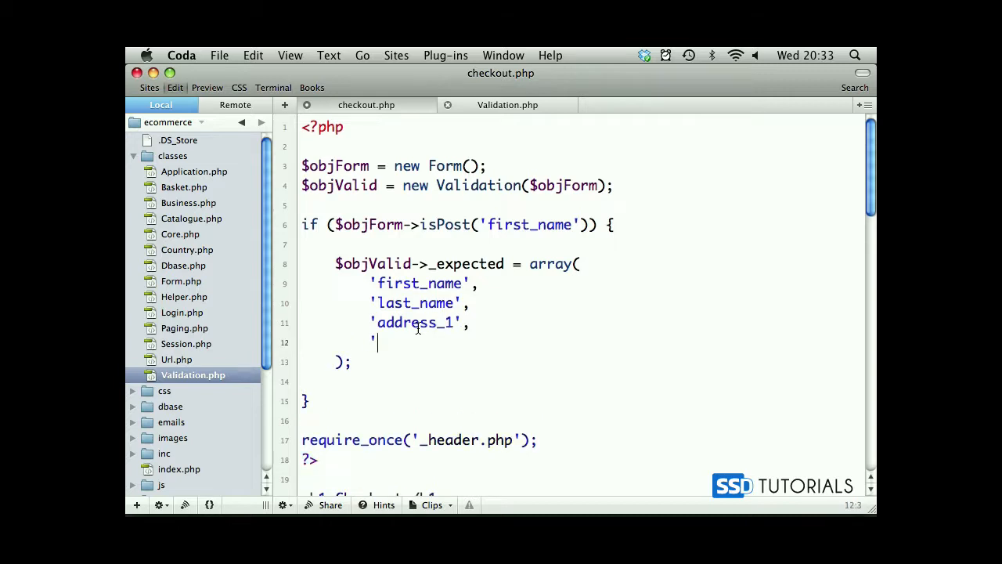
{"action": "type", "text": "address_2',"}
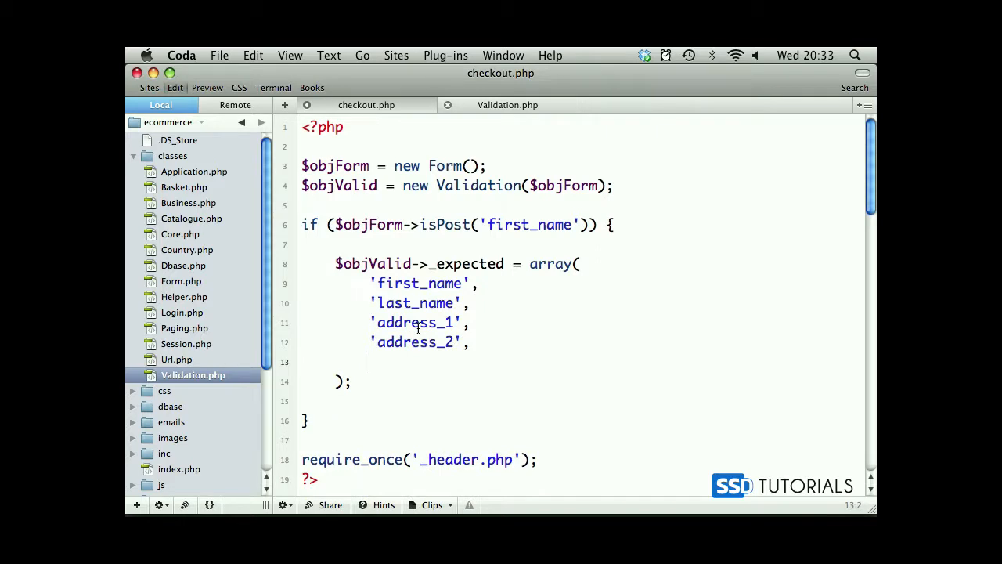
{"action": "type", "text": "'town',"}
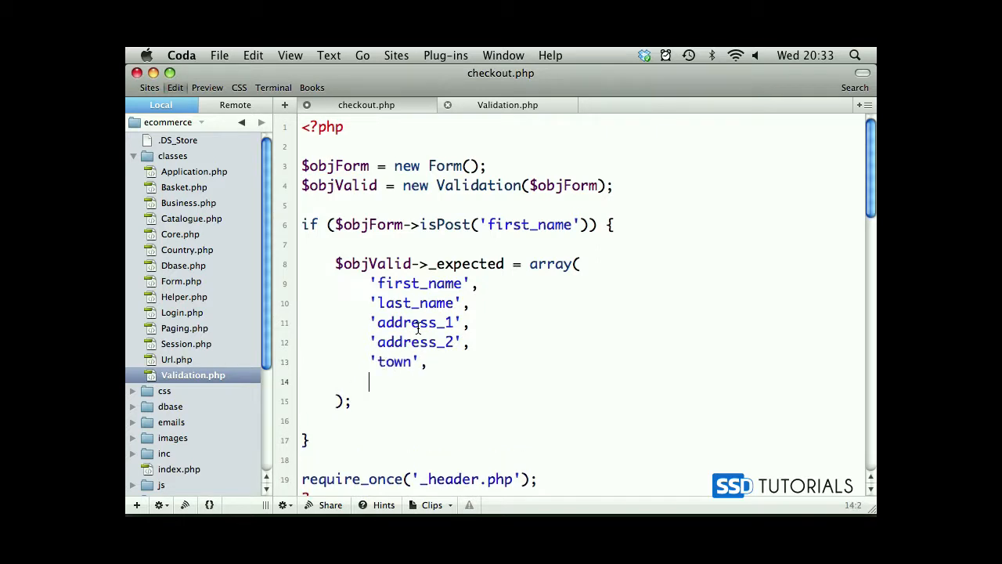
{"action": "type", "text": "'county',"}
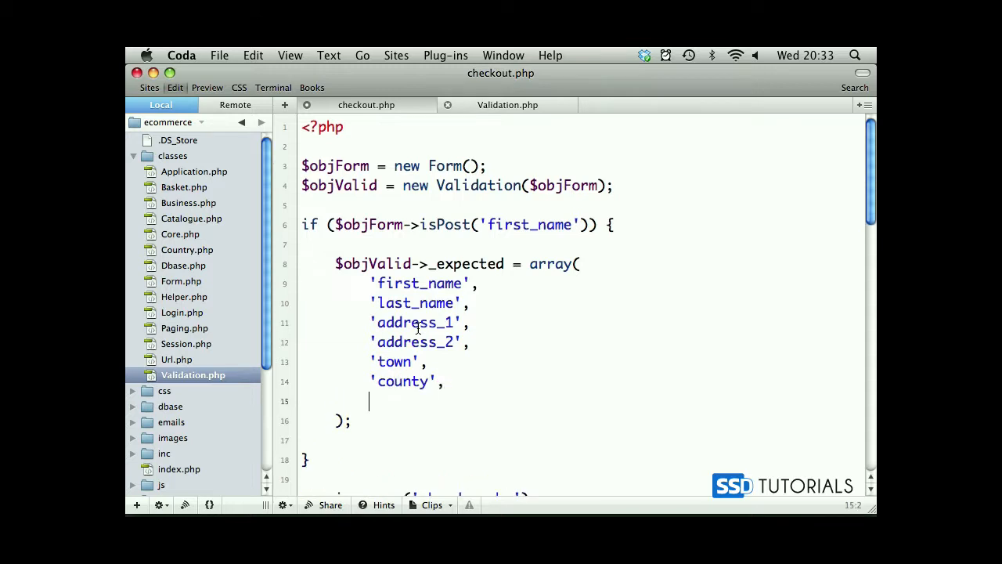
{"action": "type", "text": "'post_code',"}
{"action": "type", "text": "'co"}
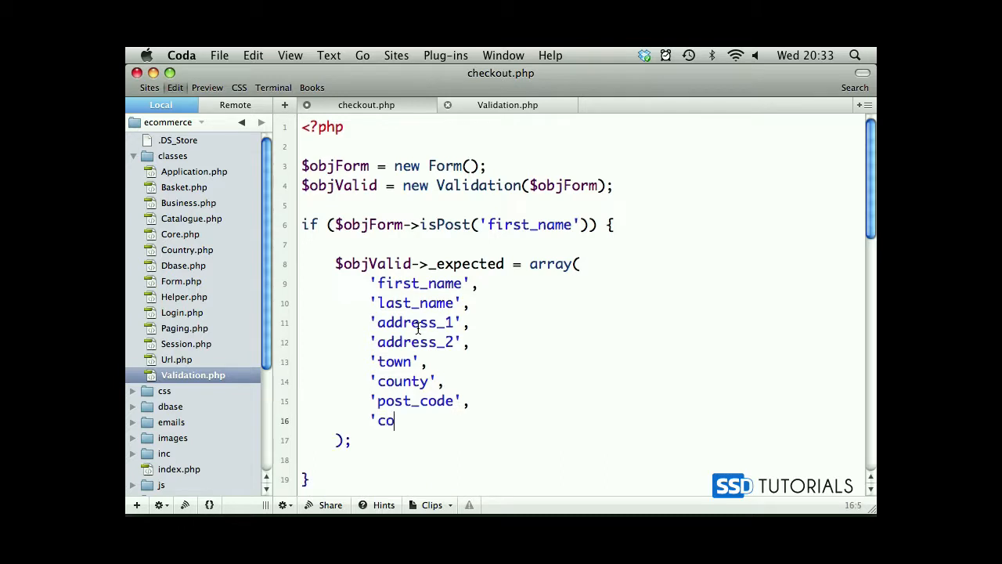
{"action": "type", "text": "untry',"}
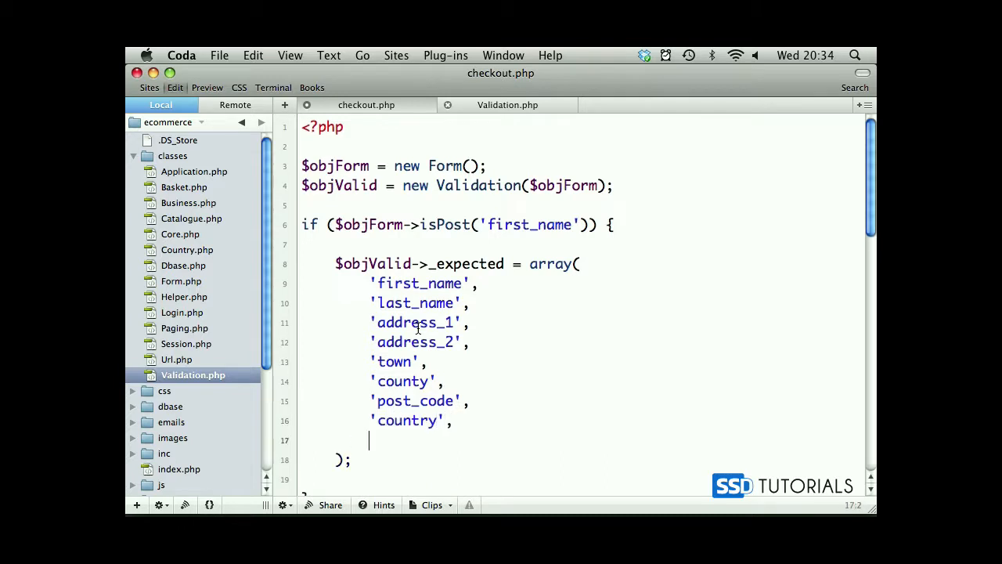
{"action": "type", "text": "'e"}
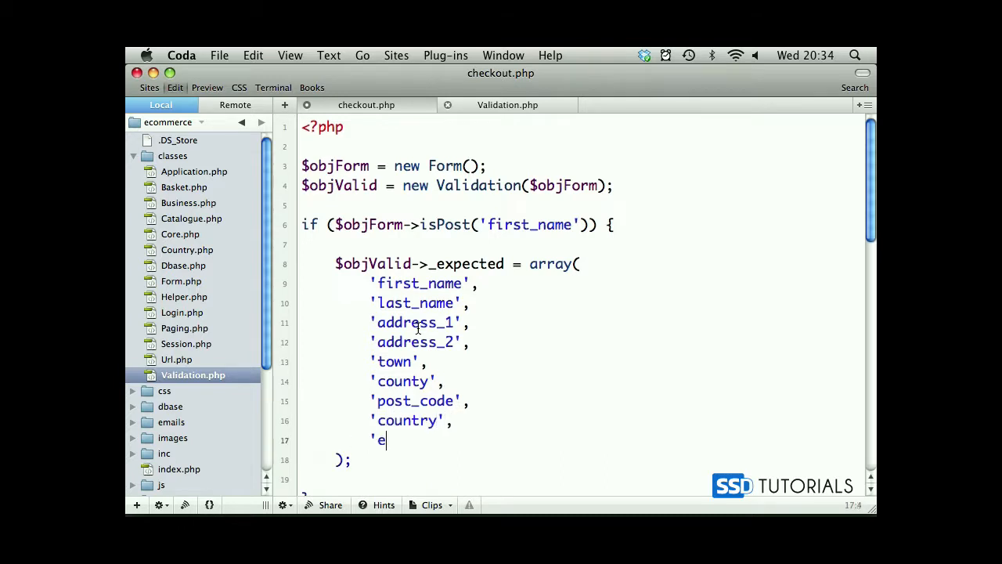
{"action": "type", "text": "mail'"}
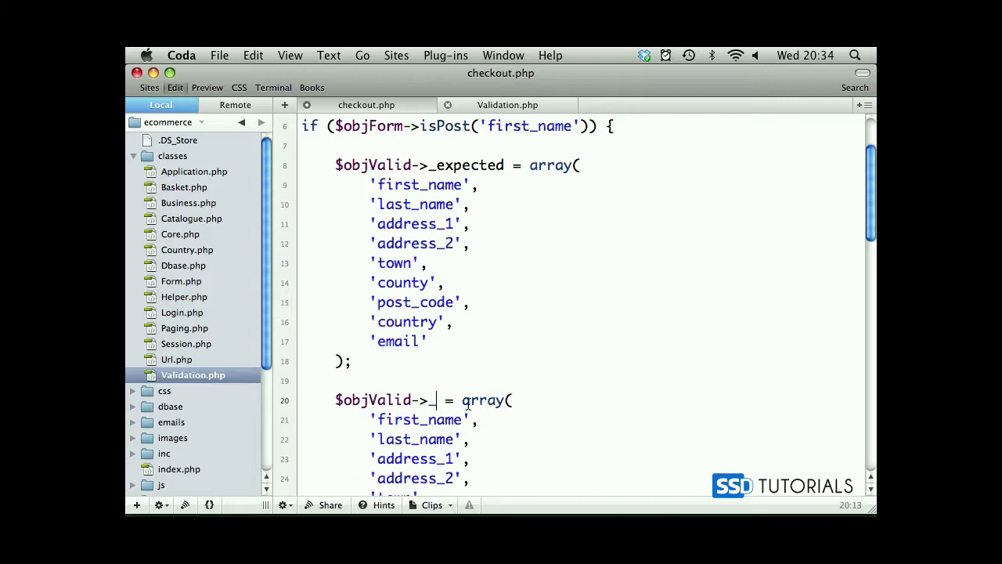
Rename the duplicated array to _required and drop its address_2 entry.
{"action": "type", "text": "required"}
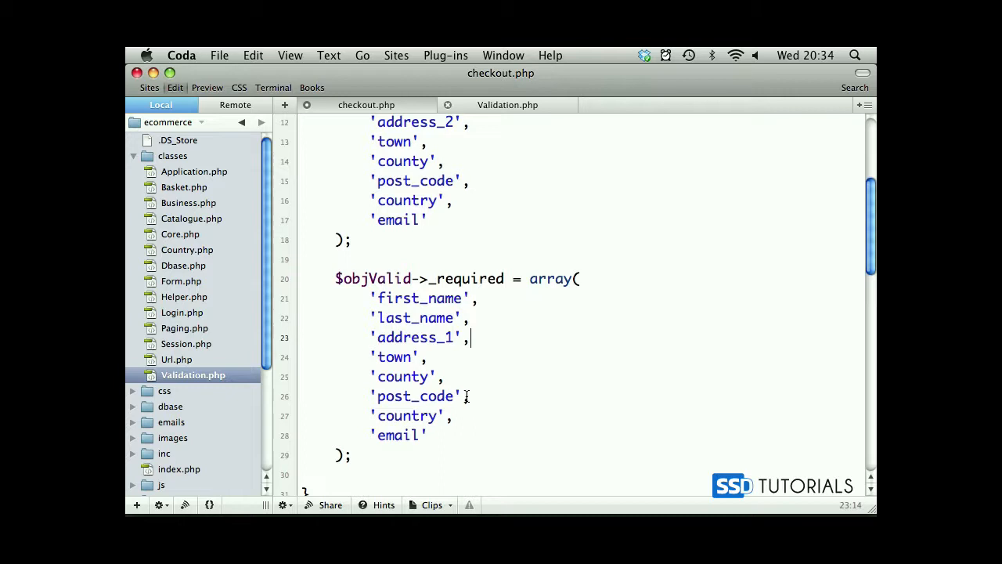
{"action": "mouse_move", "coordinate": [458, 414]}
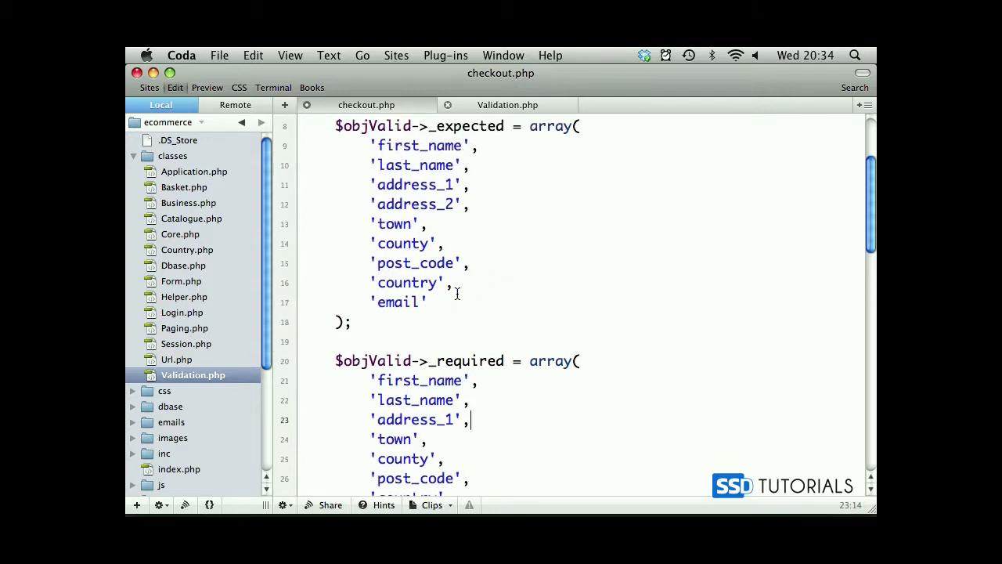
{"action": "scroll", "scroll_direction": "down", "scroll_amount": 3}
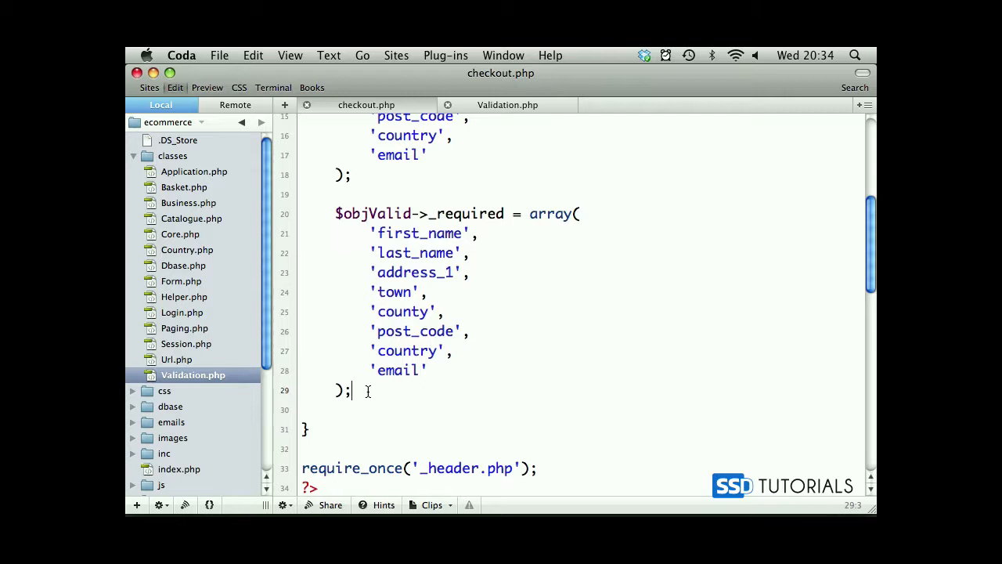
Add $objValid->_special = array('email' => 'email'); below the required list.
{"action": "type", "text": "$objValid->"}
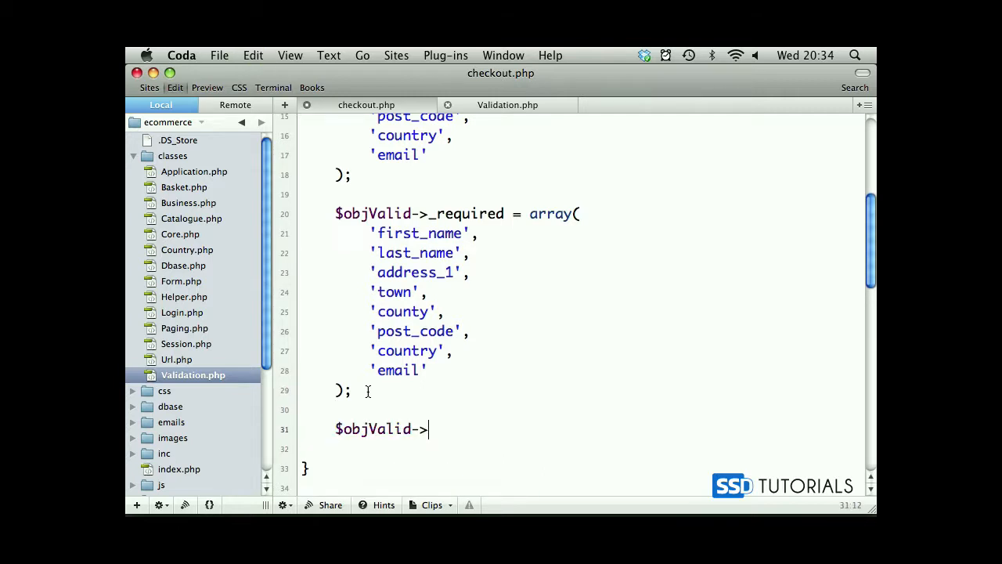
{"action": "type", "text": "_"}
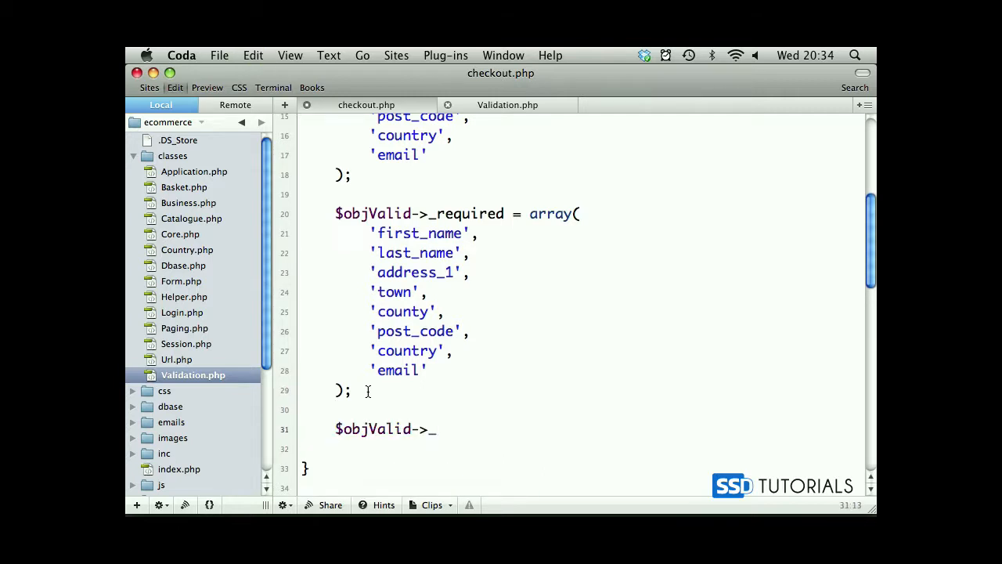
{"action": "type", "text": "specia"}
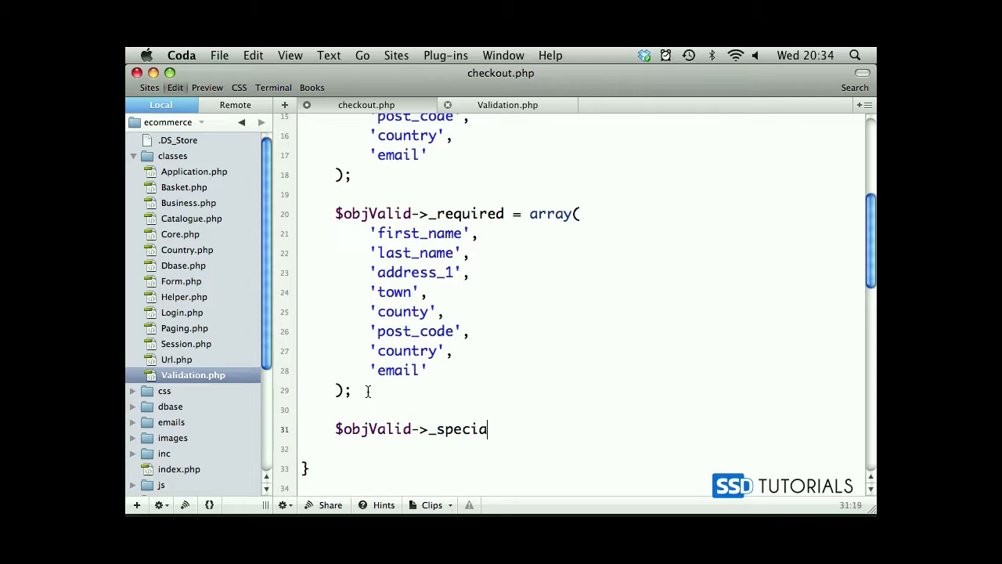
{"action": "type", "text": "l = array("}
{"action": "type", "text": ")"}
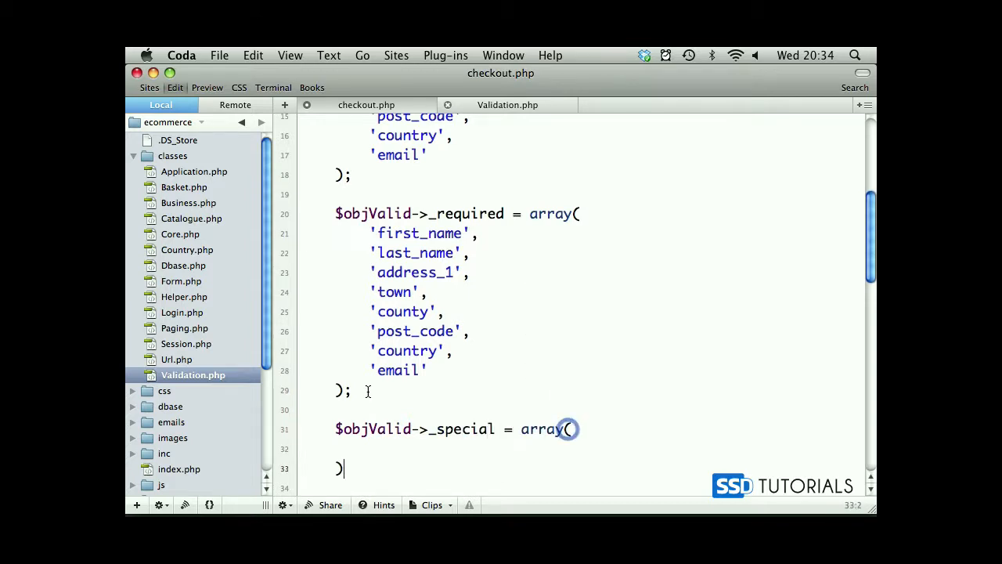
{"action": "type", "text": "'"}
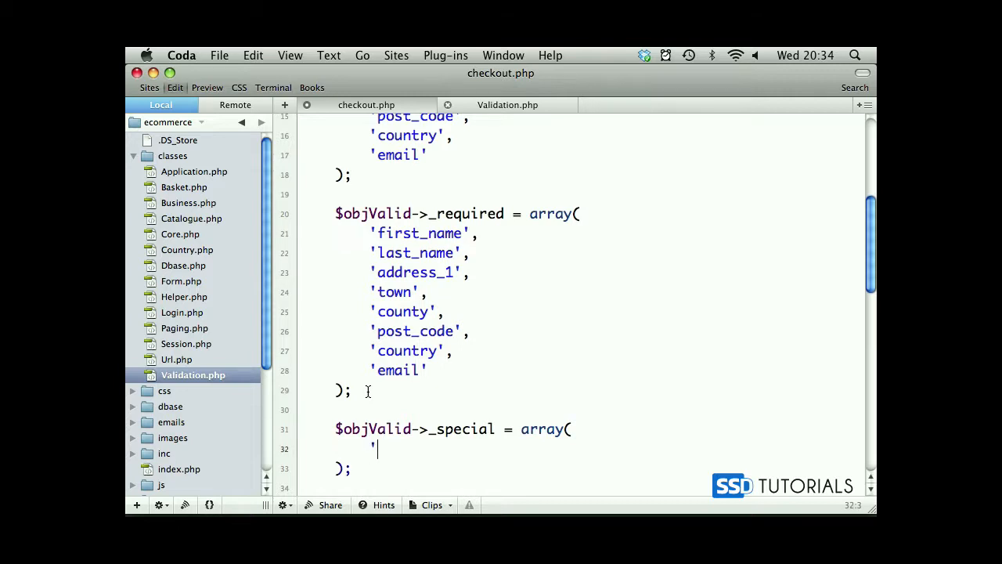
{"action": "type", "text": "email"}
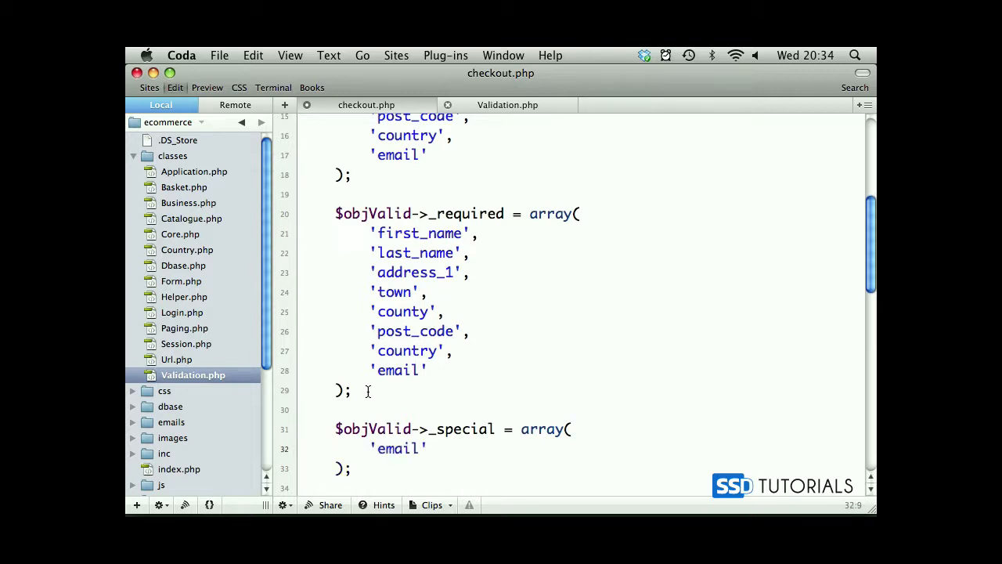
{"action": "type", "text": "=> 'email'"}
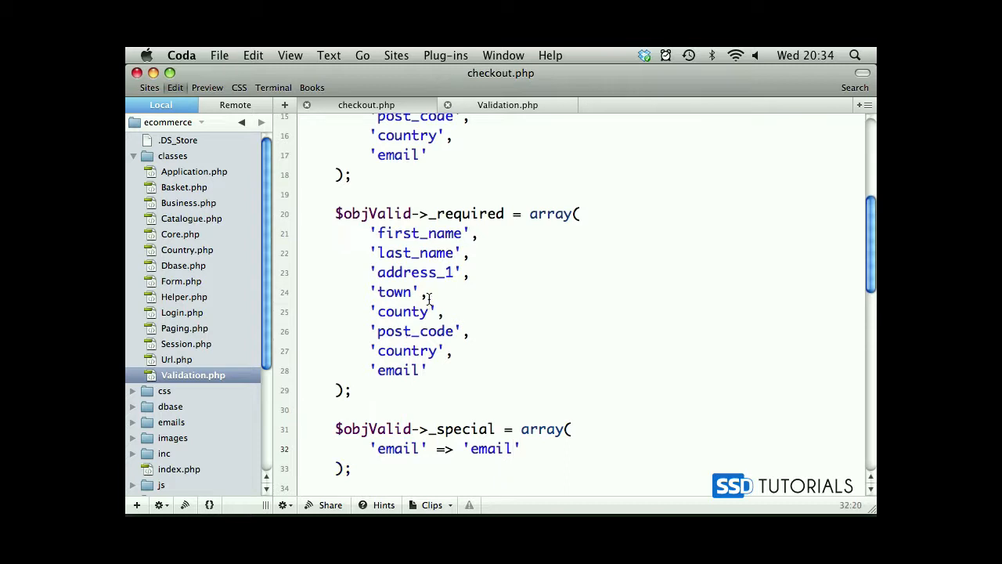
{"action": "scroll", "scroll_direction": "down", "scroll_amount": 3}
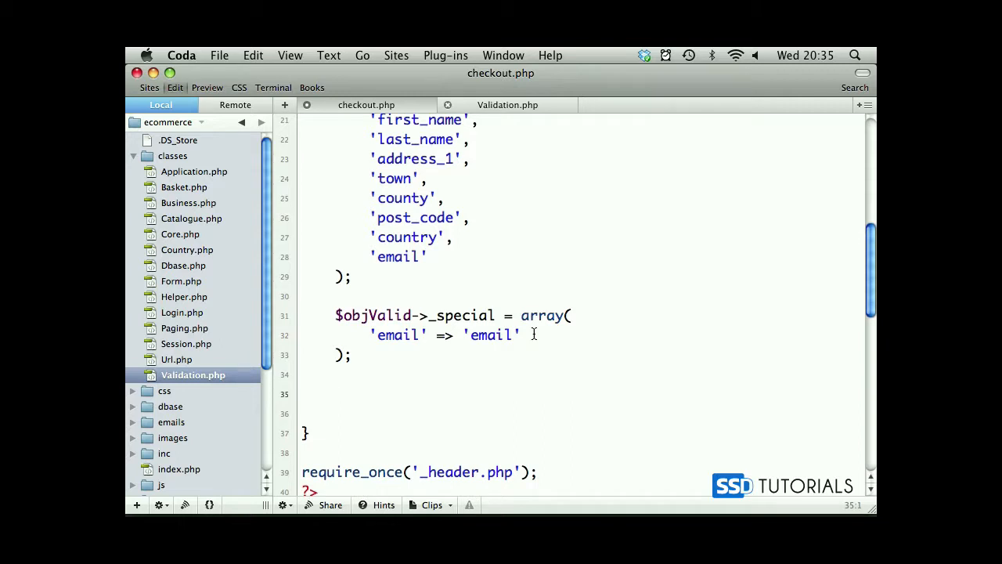
Type $objValid->isValid() with an empty block below the special validation array.
{"action": "type", "text": "$objV"}
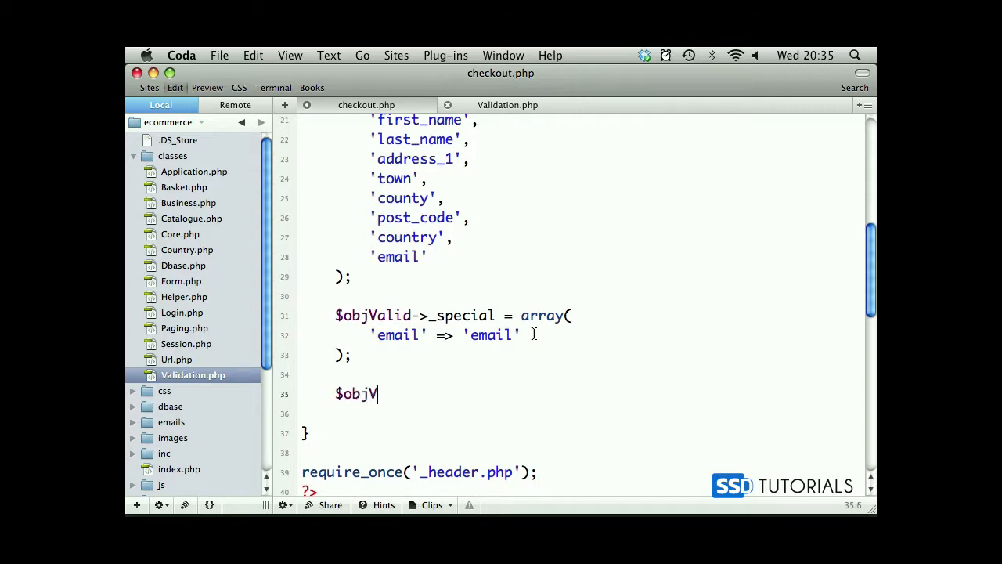
{"action": "type", "text": "alid->"}
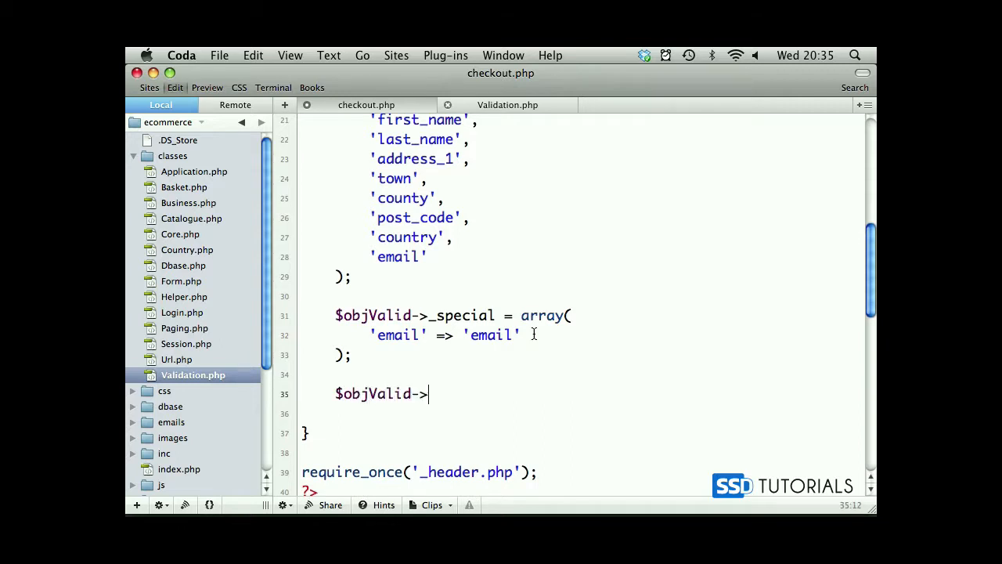
{"action": "type", "text": "is"}
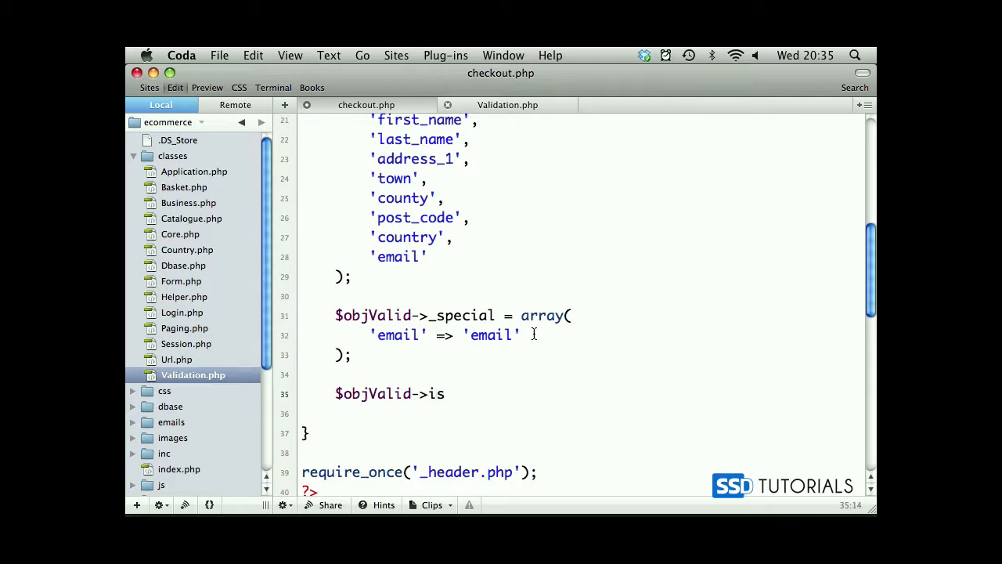
{"action": "type", "text": "Valid() {"}
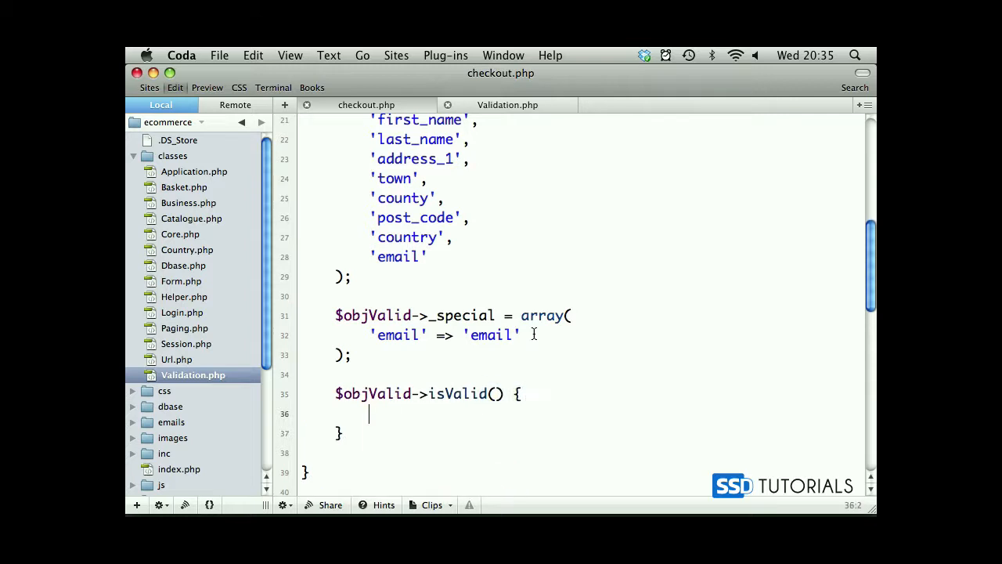
{"action": "scroll", "scroll_direction": "down", "scroll_amount": 3}
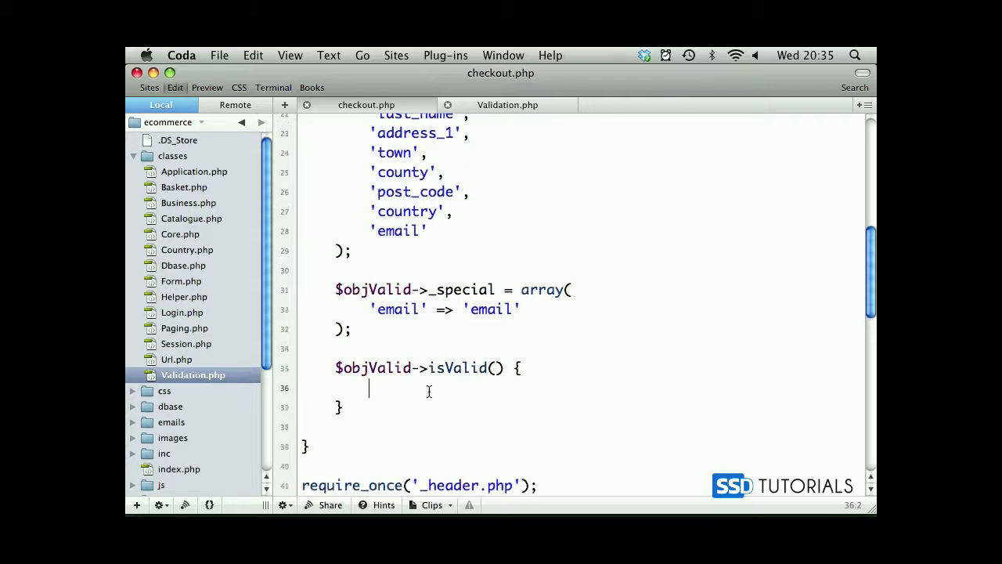
Insert <?php echo $objValid->validate('first_name'); ?> above the First name input.
{"action": "scroll", "scroll_direction": "down", "scroll_amount": 3}
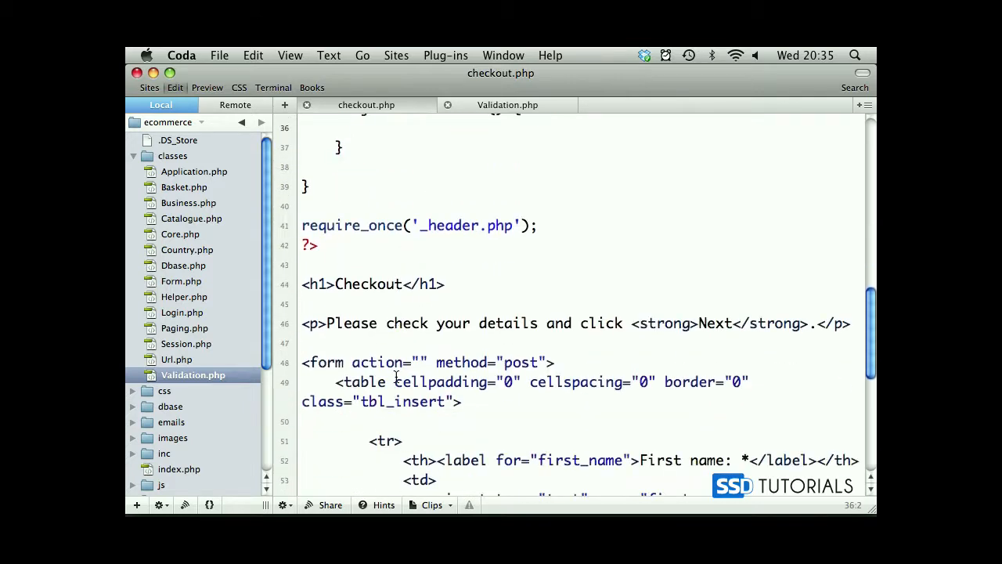
{"action": "scroll", "scroll_direction": "down", "scroll_amount": 3}
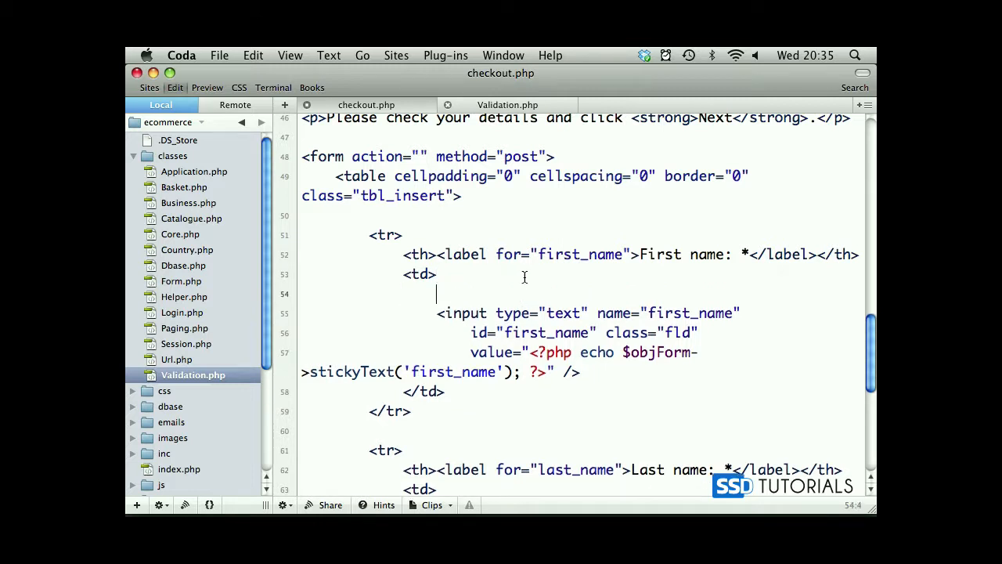
{"action": "type", "text": "<?php"}
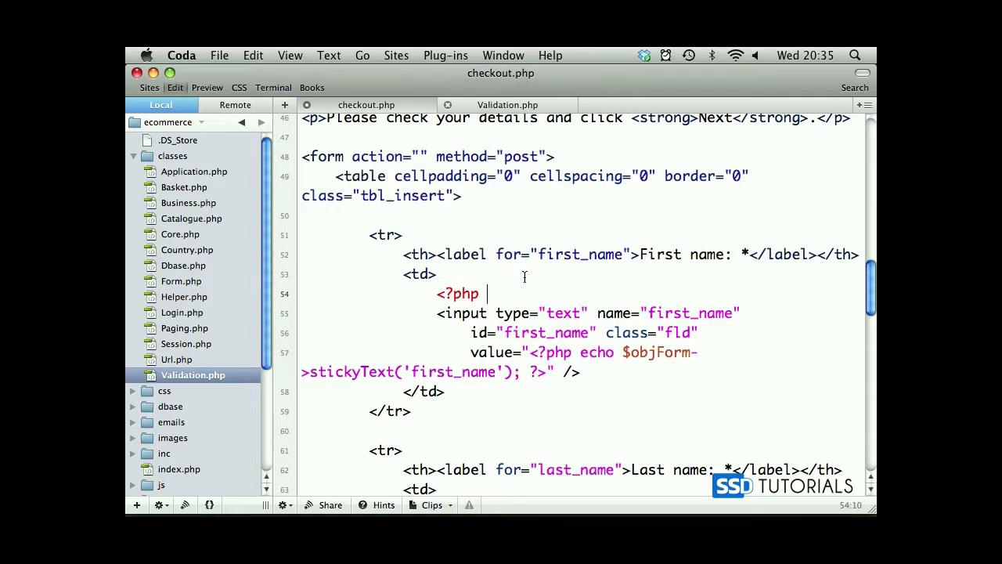
{"action": "type", "text": "echo $og"}
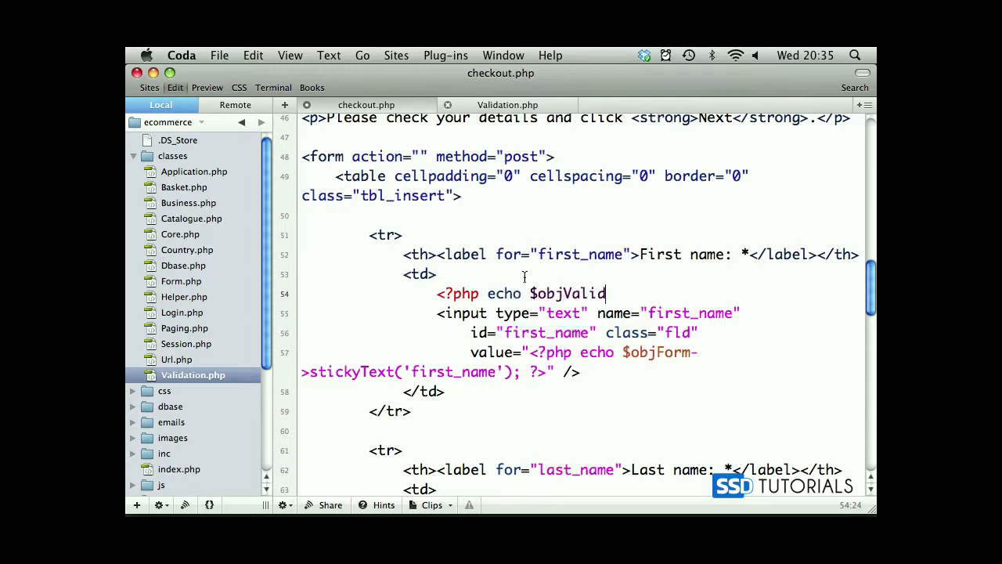
{"action": "type", "text": "->"}
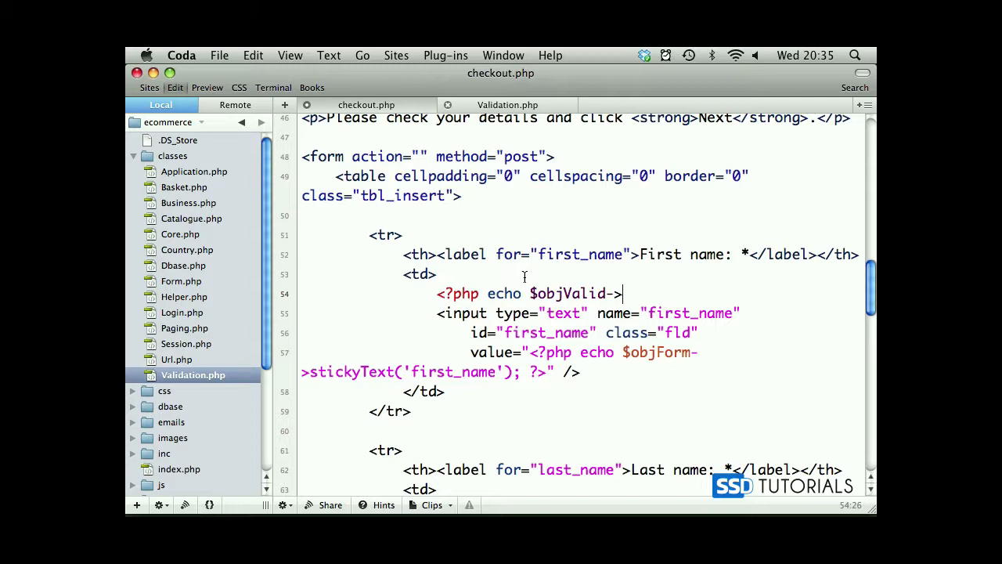
{"action": "type", "text": "validate"}
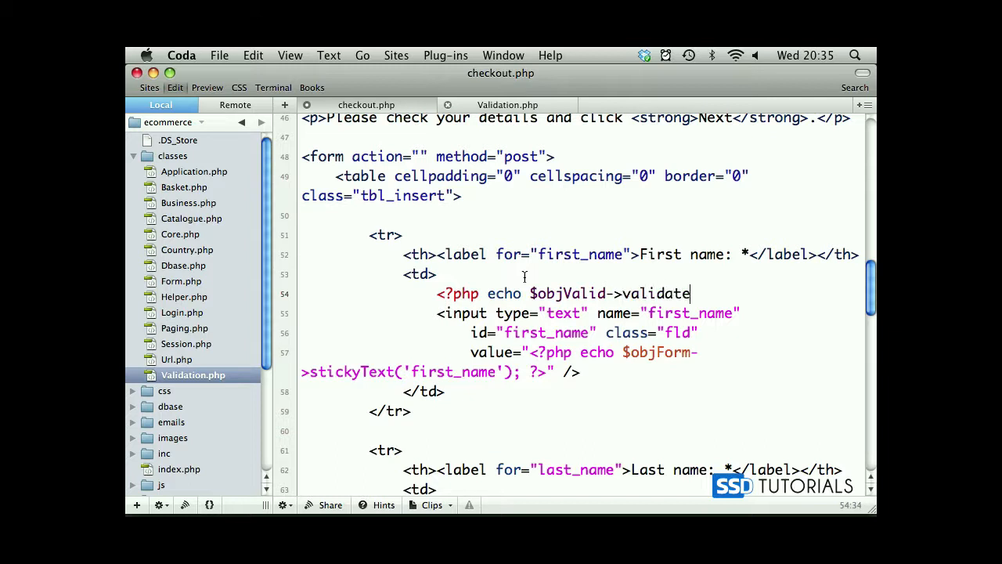
{"action": "type", "text": "('')"}
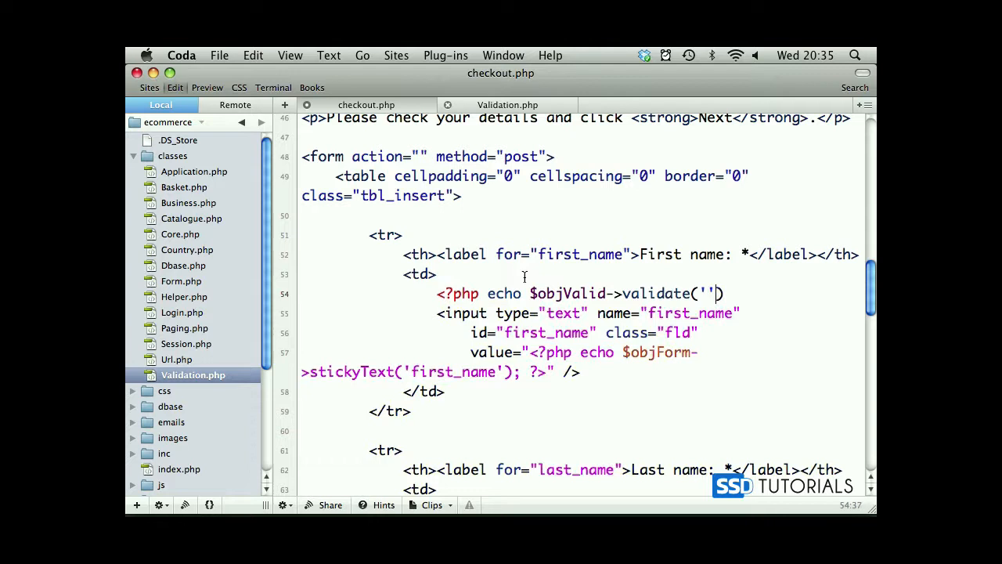
{"action": "type", "text": "); ?>"}
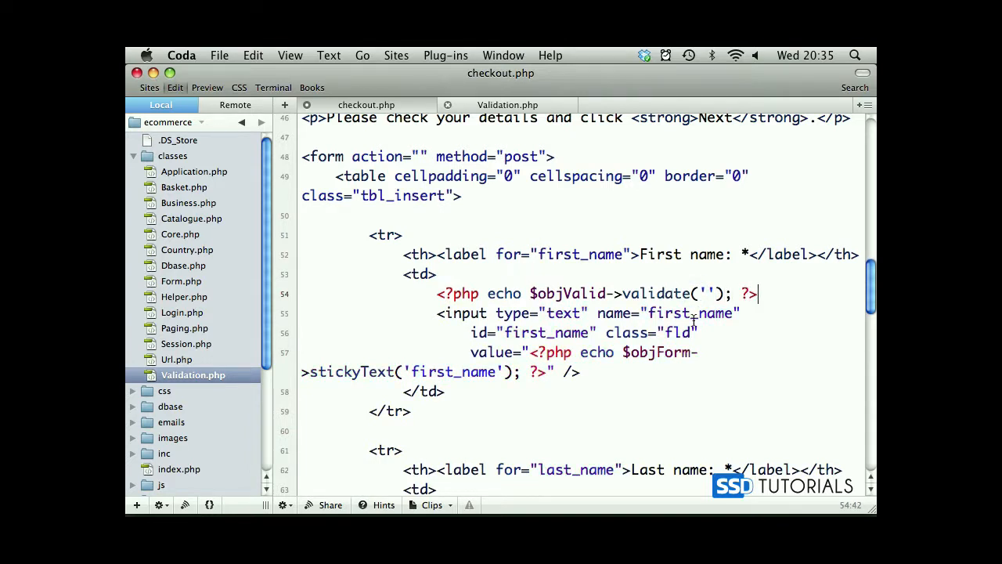
{"action": "type", "text": "first_name"}
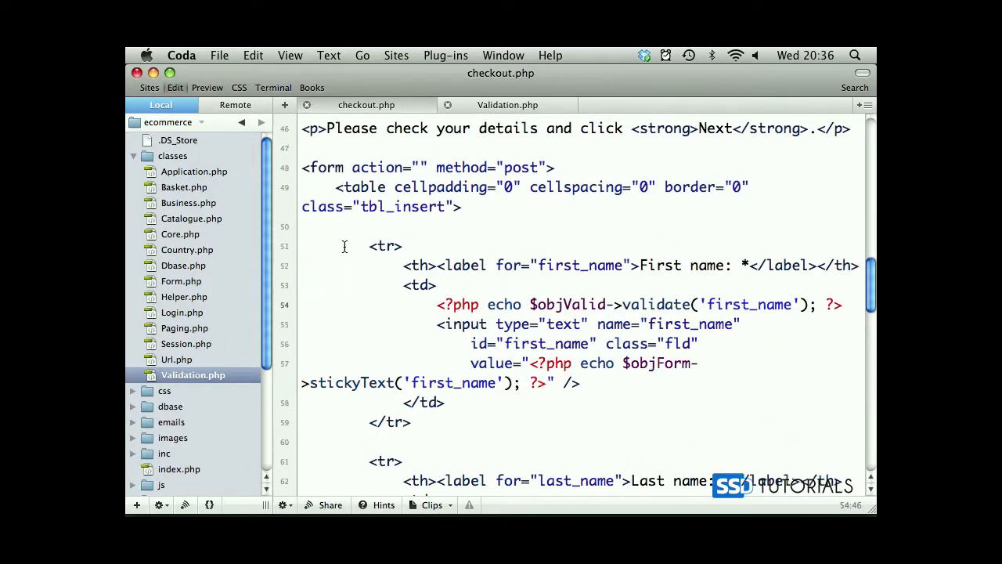
Replace the empty block by wrapping isValid() in an if condition with an opening brace.
{"action": "scroll", "scroll_direction": "up", "scroll_amount": 3}
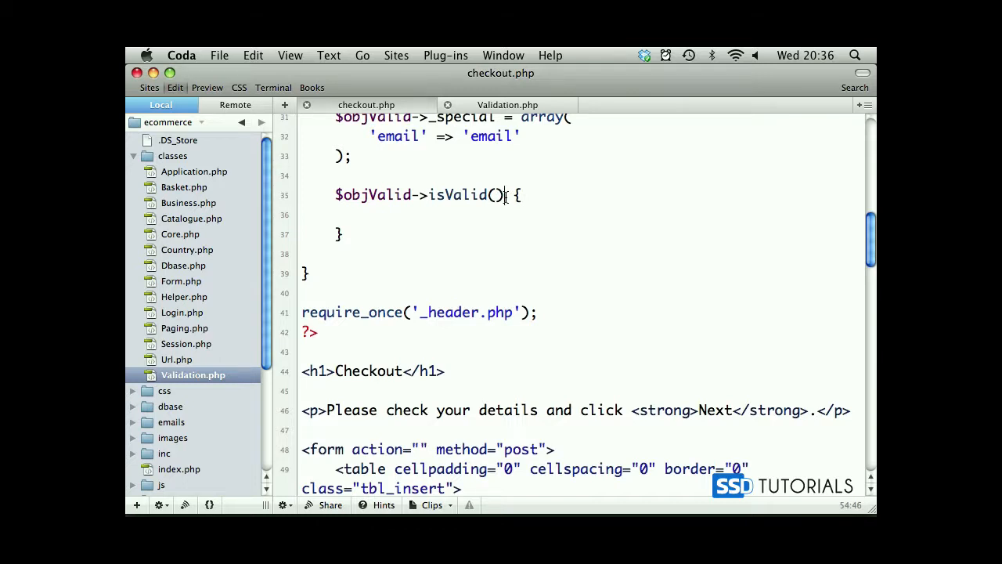
{"action": "scroll", "scroll_direction": "down", "scroll_amount": 3}
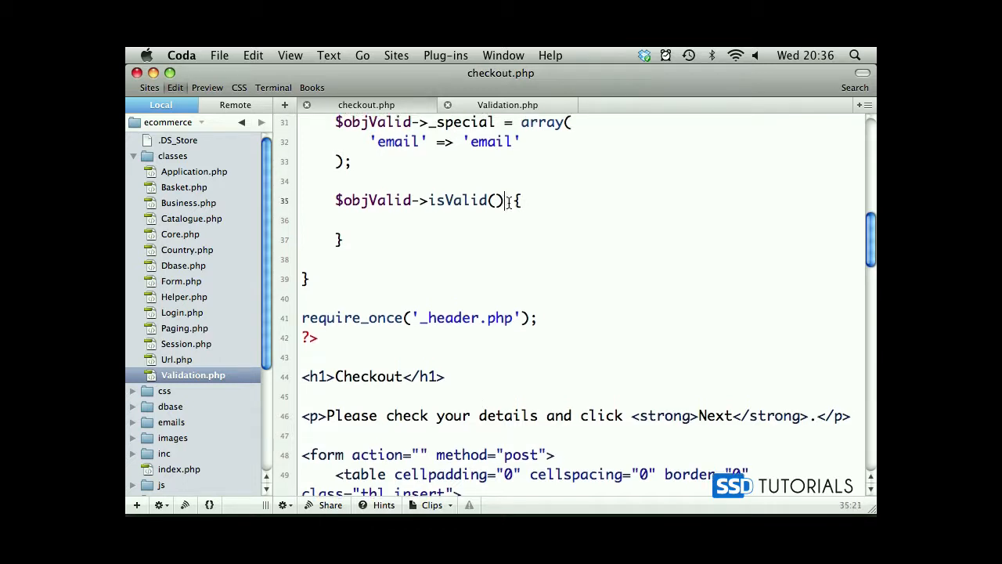
{"action": "key", "text": "backspace"}
{"action": "type", "text": "if ("}
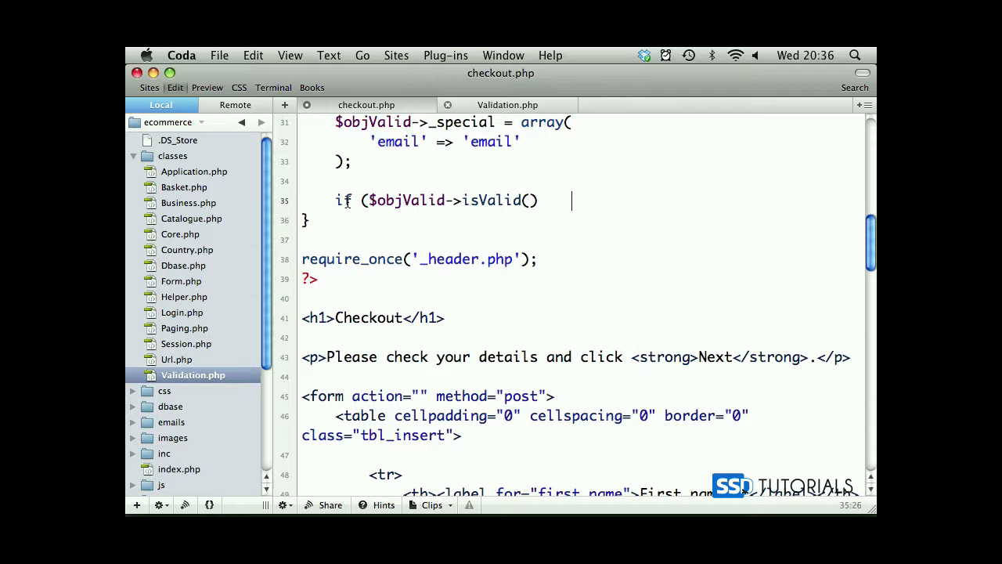
{"action": "type", "text": ")"}
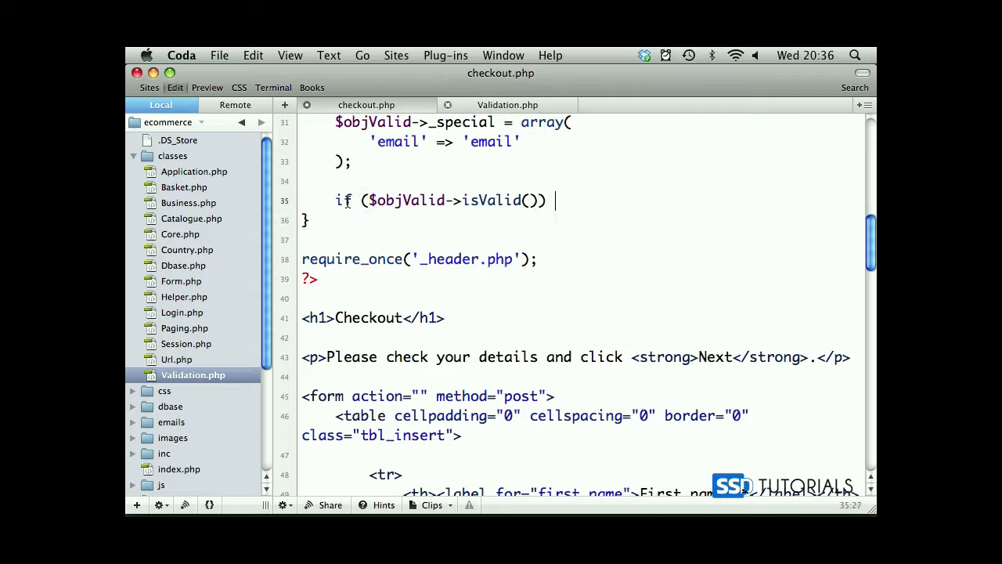
{"action": "type", "text": "{"}
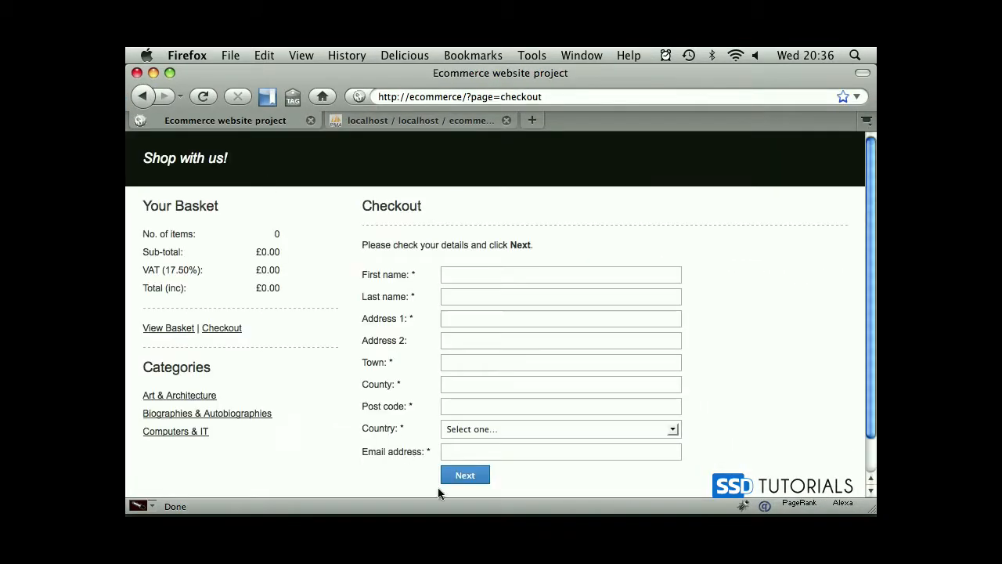
{"action": "mouse_move", "coordinate": [465, 476]}
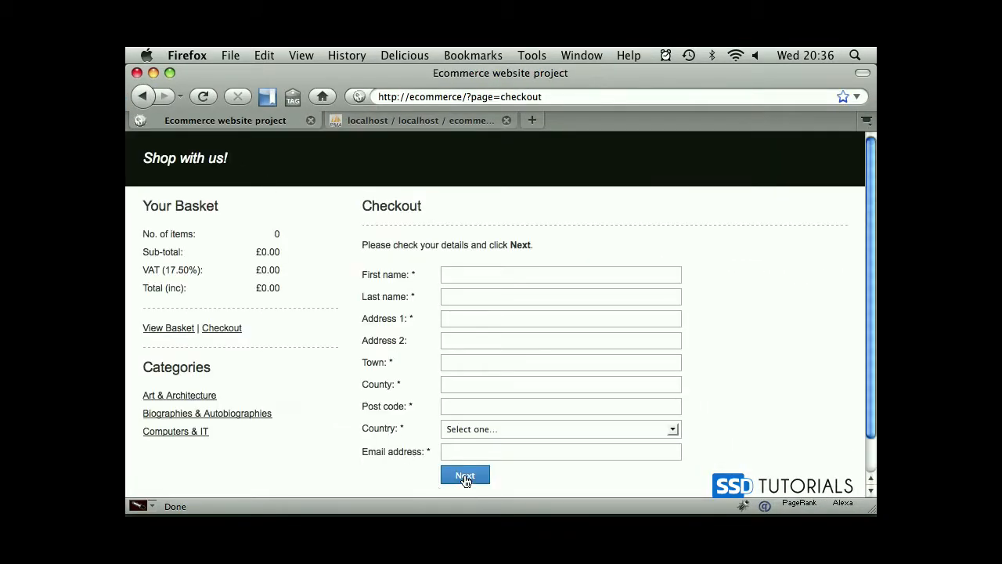
Submit the empty form, then enter first name 'asdf' and resubmit to confirm the message clears.
{"action": "left_click", "coordinate": [465, 475]}
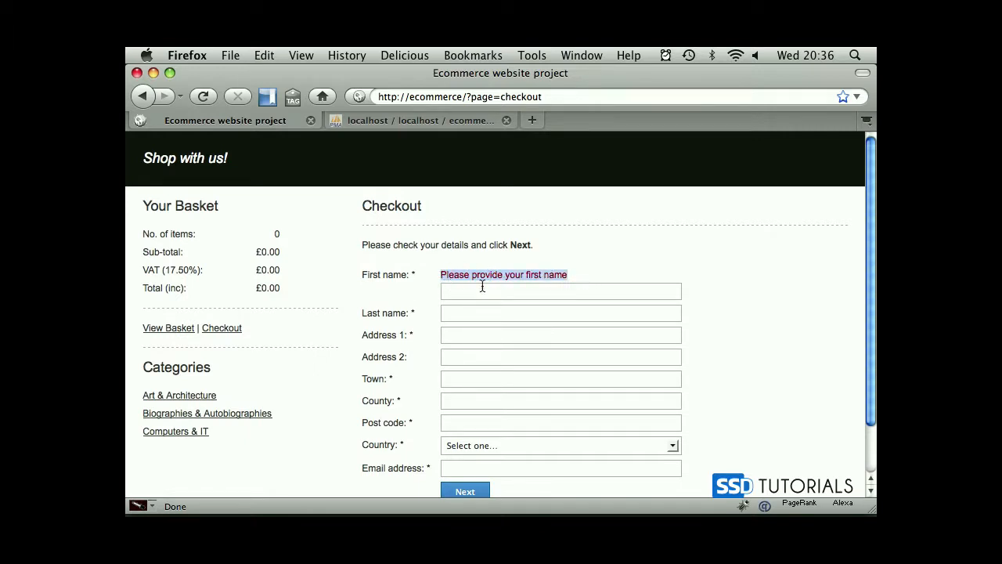
{"action": "type", "text": "asdf"}
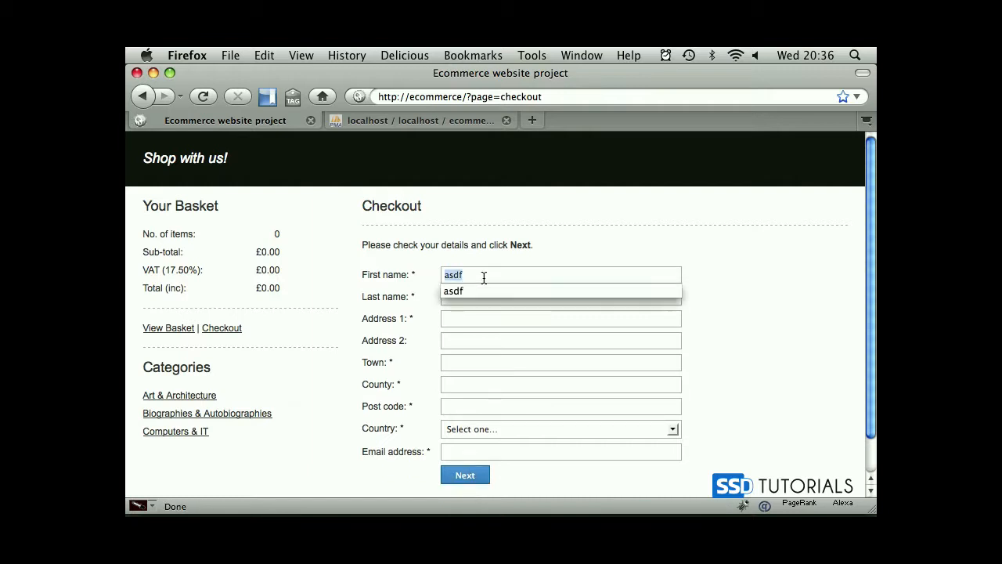
{"action": "left_click", "coordinate": [465, 476]}
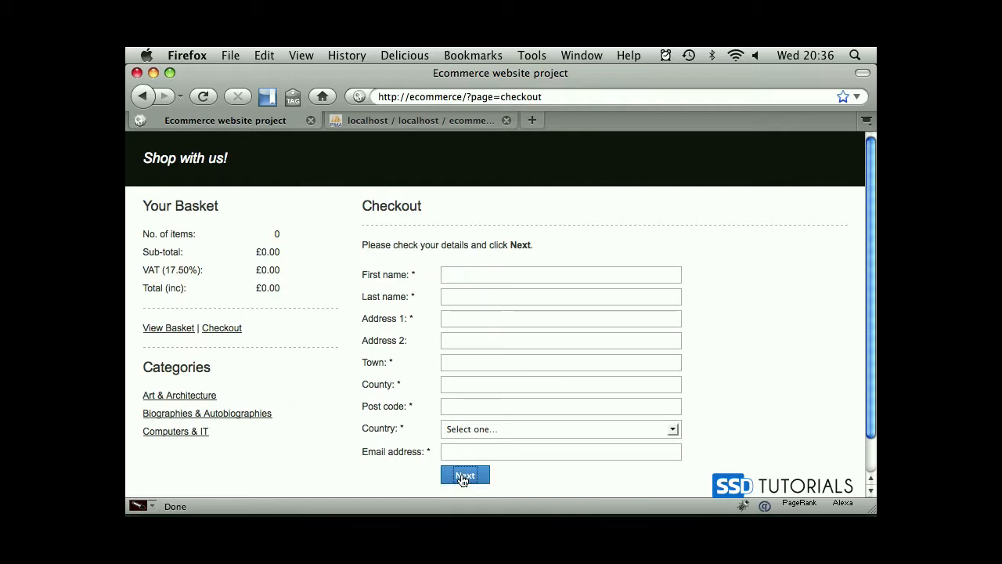
{"action": "left_click", "coordinate": [464, 475]}
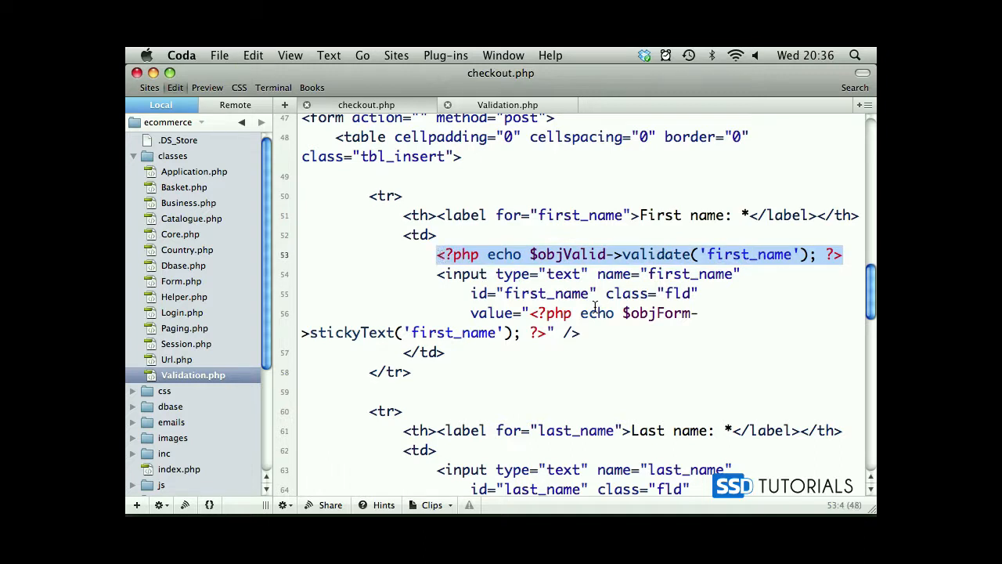
{"action": "mouse_move", "coordinate": [570, 391]}
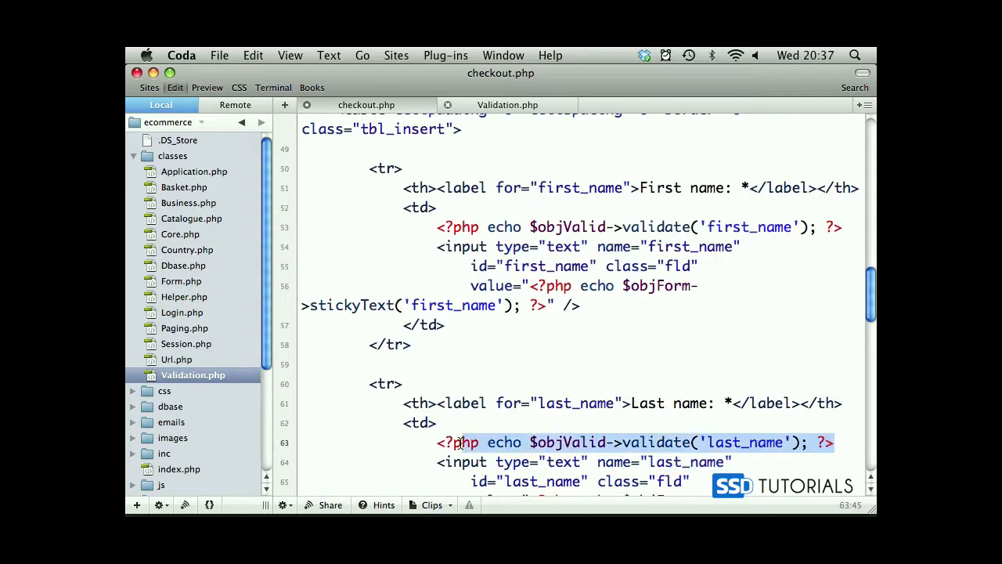
Add the validate('address_2') echo line above the Address 2 input in checkout.php.
{"action": "scroll", "scroll_direction": "down", "scroll_amount": 3}
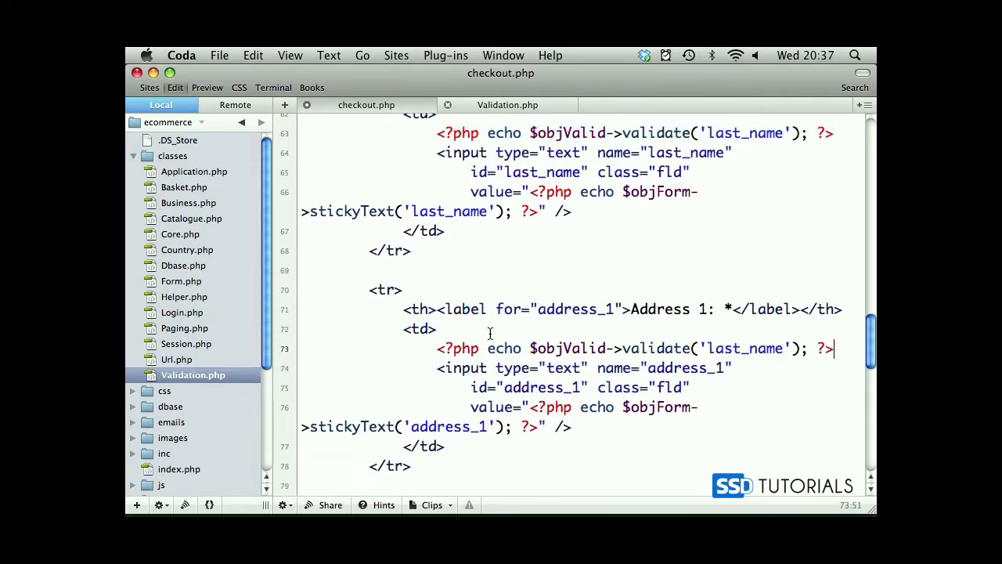
{"action": "double_click", "coordinate": [744, 349]}
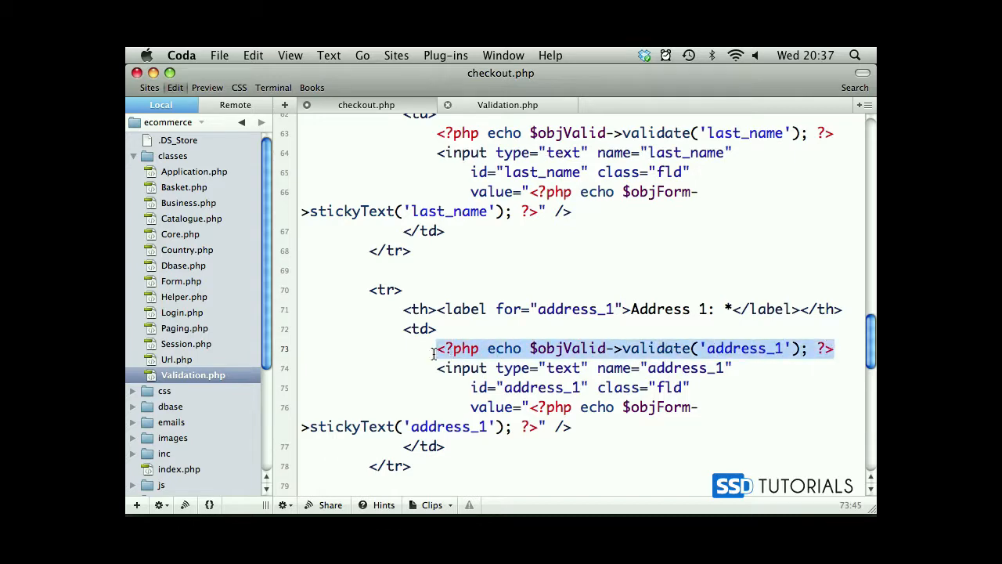
{"action": "scroll", "scroll_direction": "down", "scroll_amount": 3}
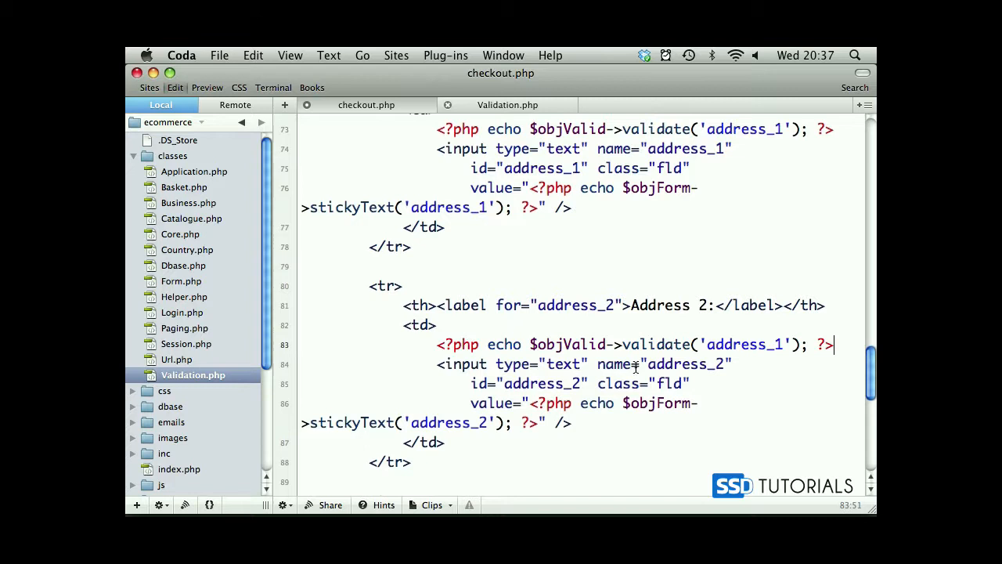
{"action": "double_click", "coordinate": [745, 344]}
{"action": "type", "text": "2"}
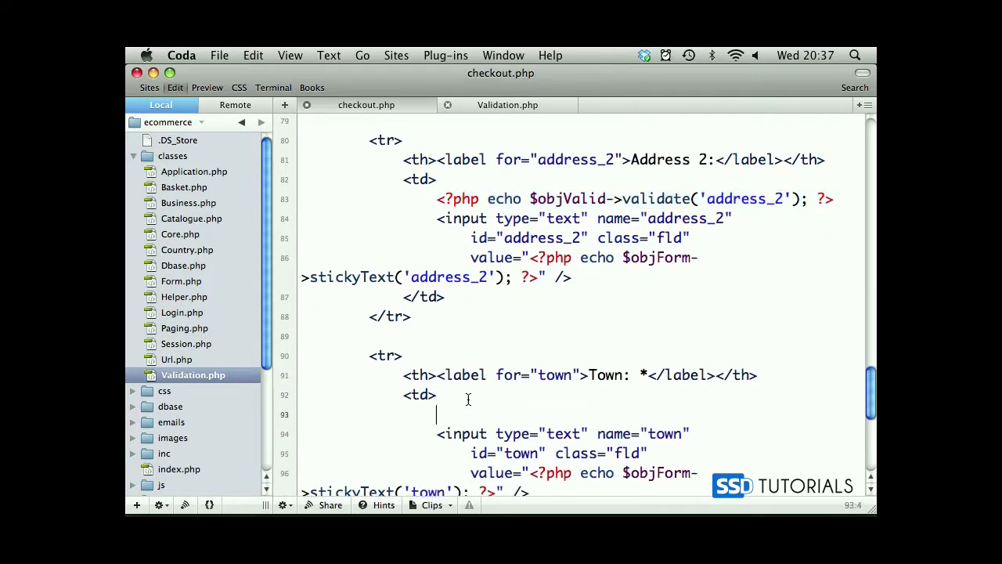
{"action": "type", "text": "<?php echo $objValid->validate('address_2'); ?>"}
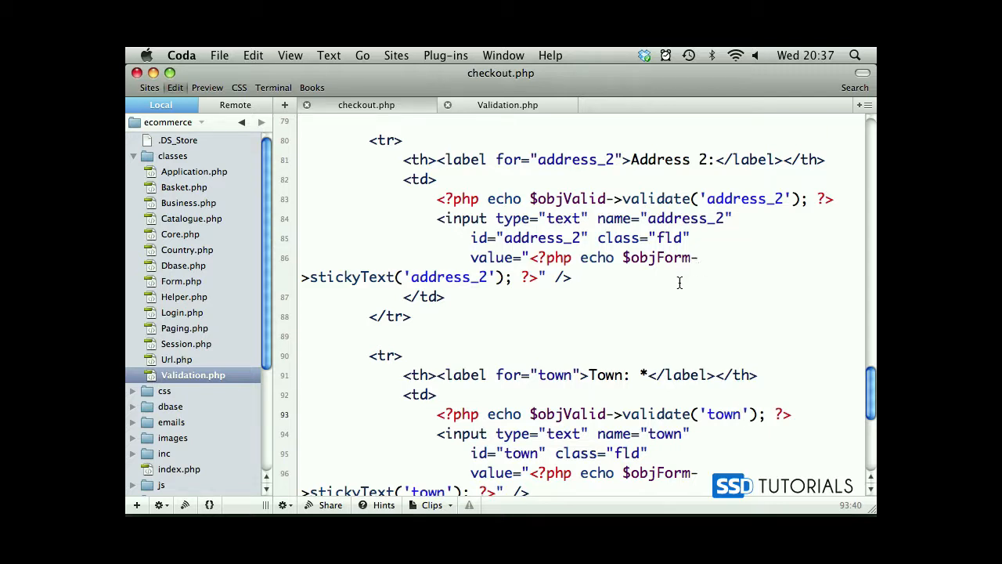
{"action": "mouse_move", "coordinate": [678, 295]}
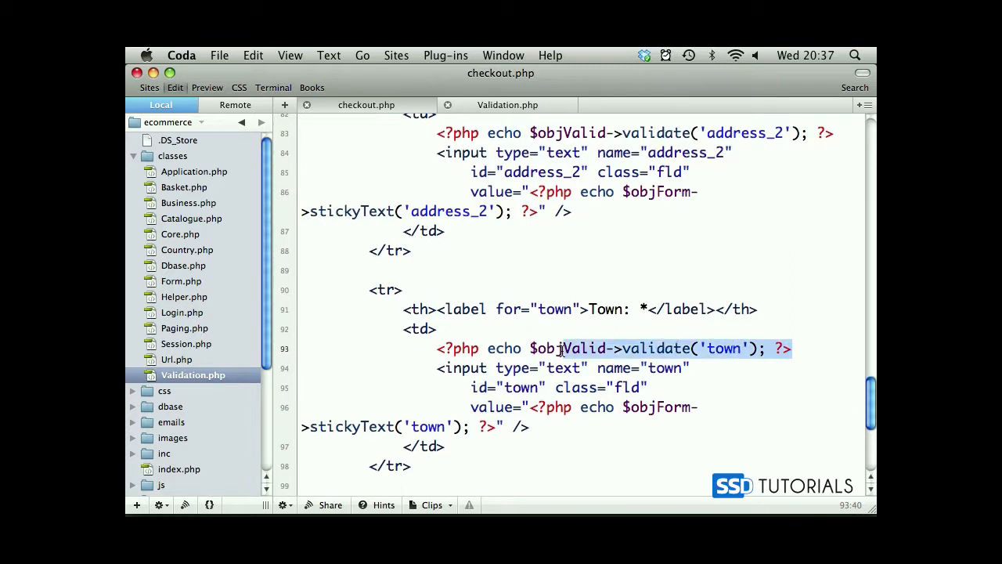
Add validate() echo lines for county, country and email above their inputs.
{"action": "scroll", "scroll_direction": "down", "scroll_amount": 3}
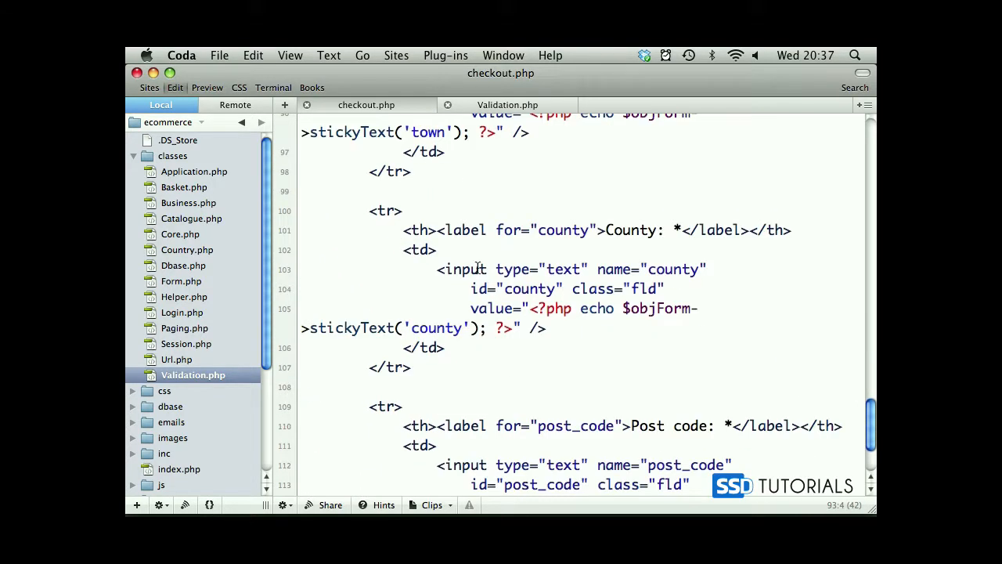
{"action": "type", "text": "<?php echo $objValid->validate('town'); ?>"}
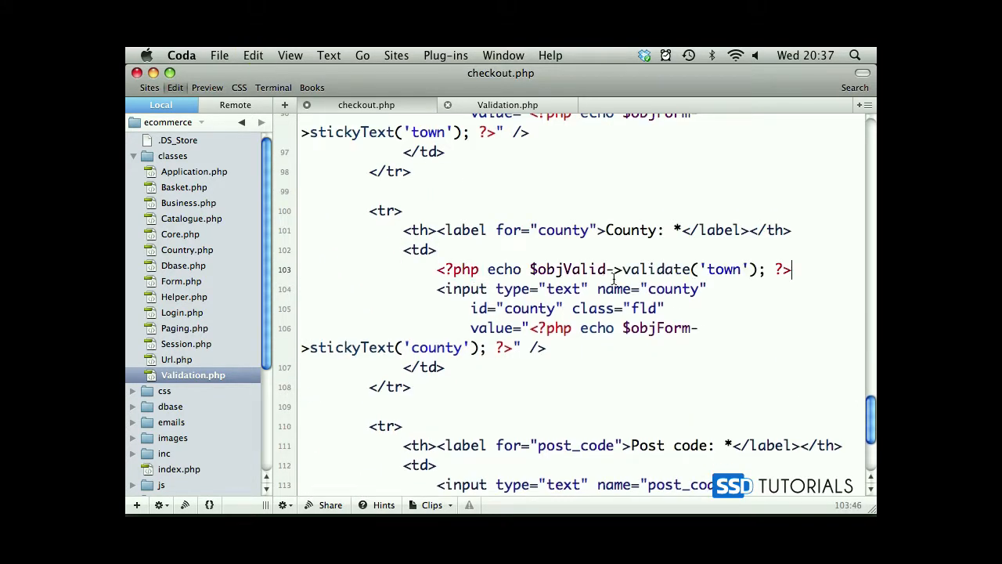
{"action": "type", "text": "county"}
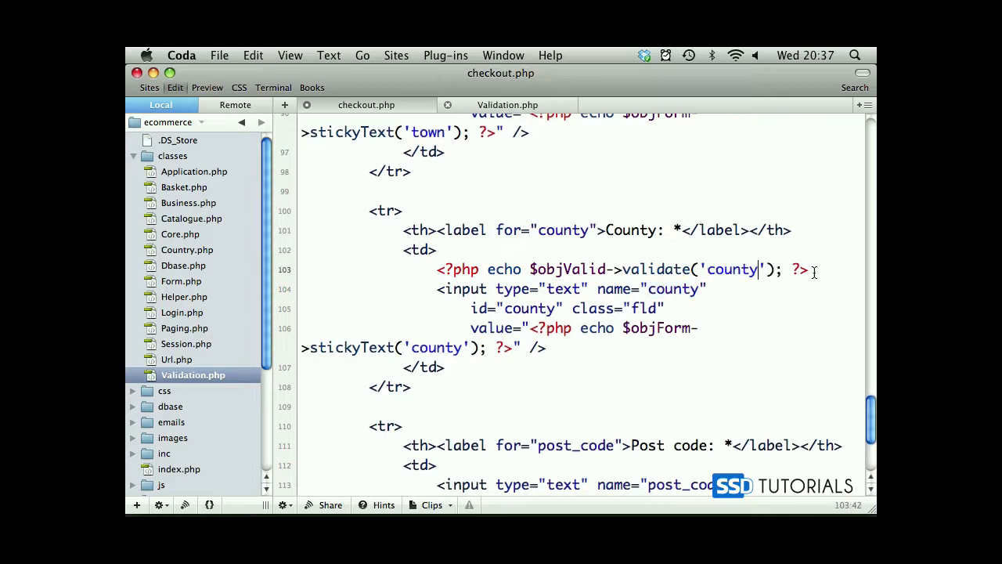
{"action": "scroll", "scroll_direction": "down", "scroll_amount": 3}
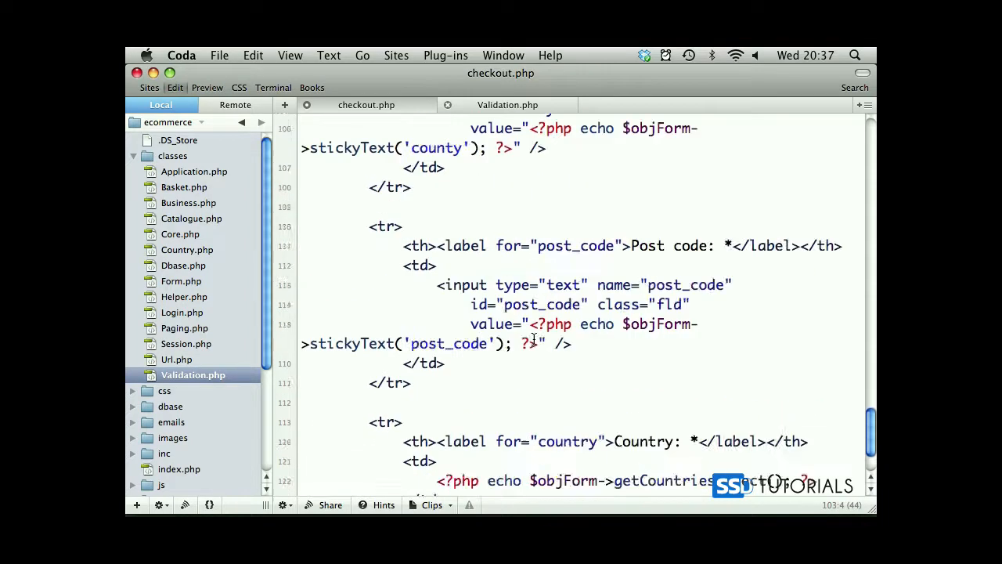
{"action": "scroll", "scroll_direction": "down", "scroll_amount": 3}
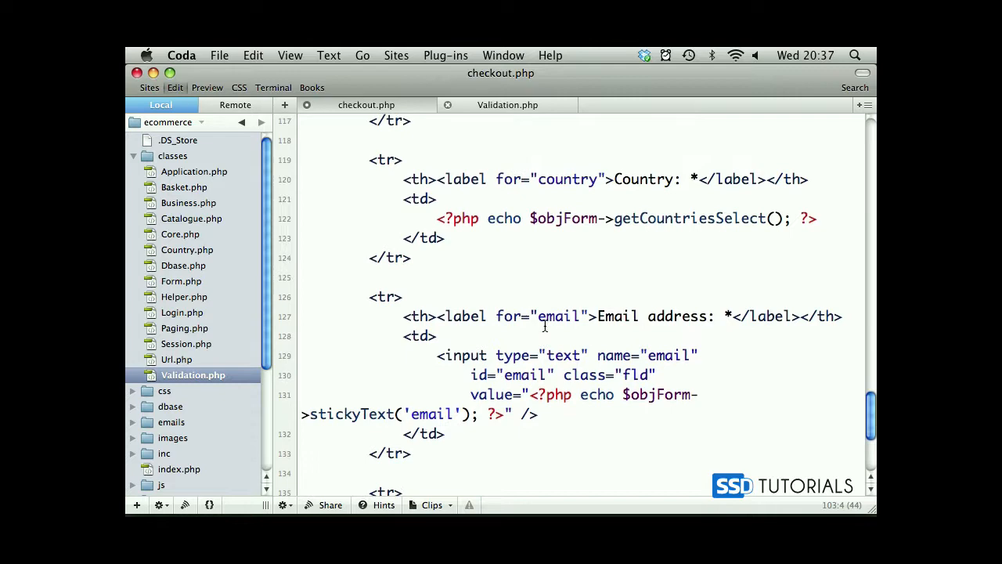
{"action": "scroll", "scroll_direction": "up", "scroll_amount": 3}
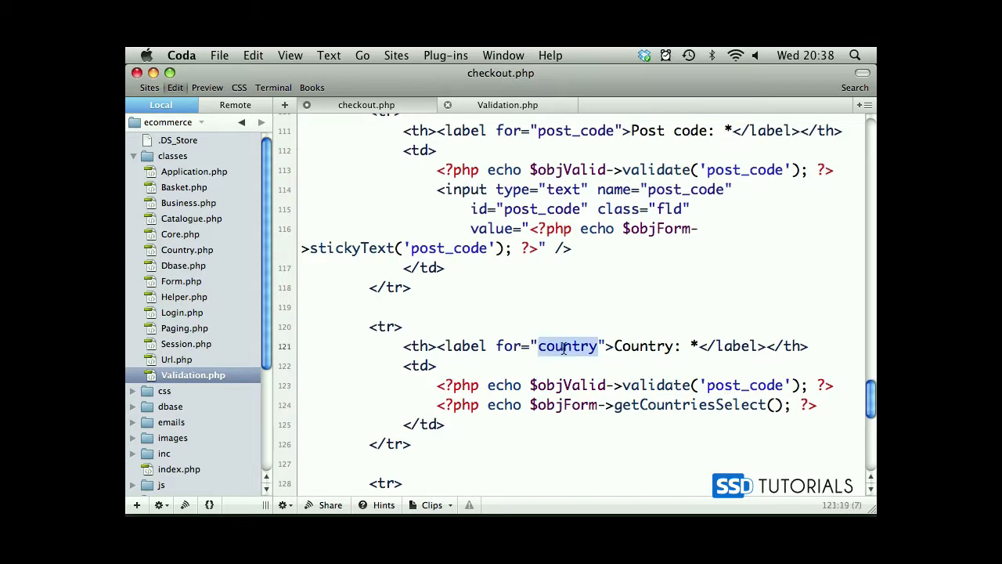
{"action": "type", "text": "country"}
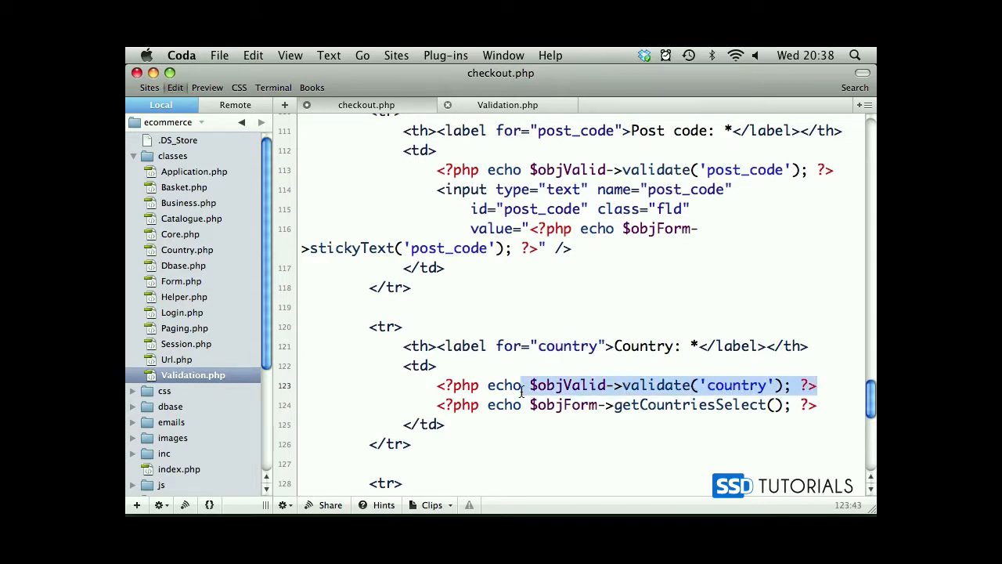
{"action": "scroll", "scroll_direction": "down", "scroll_amount": 3}
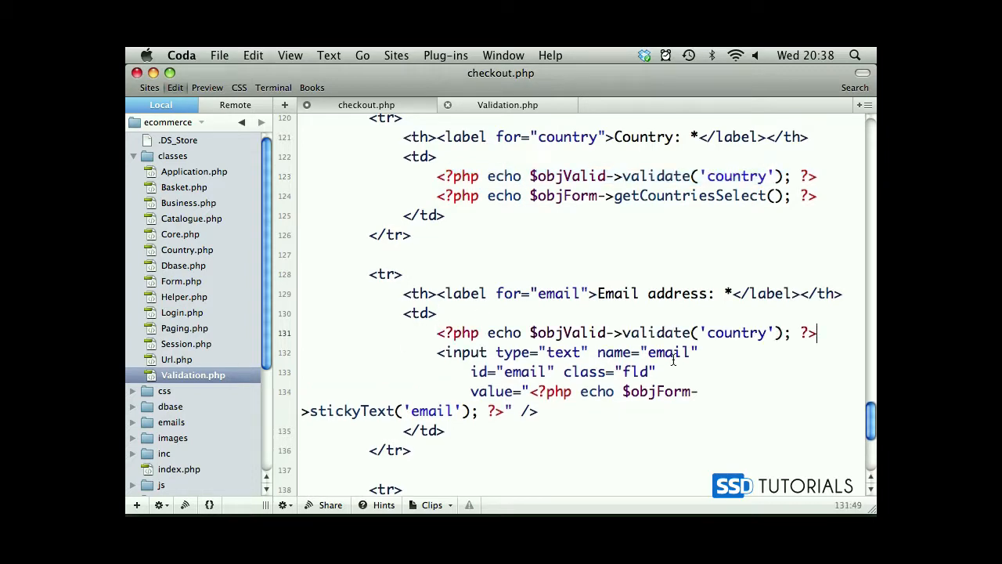
{"action": "type", "text": "email"}
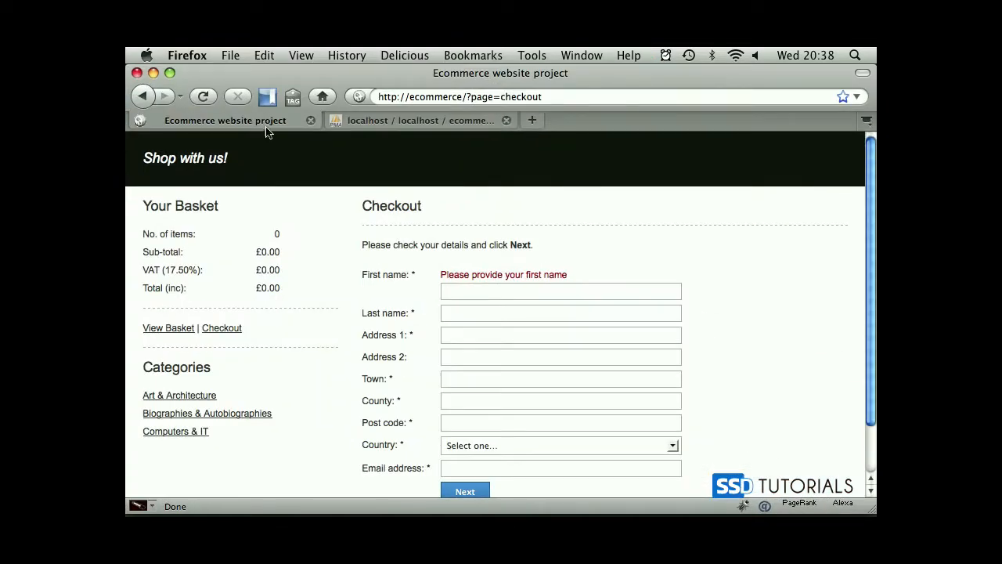
Resubmit the checkout form to see 'Please provide…' messages, then test the county field.
{"action": "left_click", "coordinate": [464, 491]}
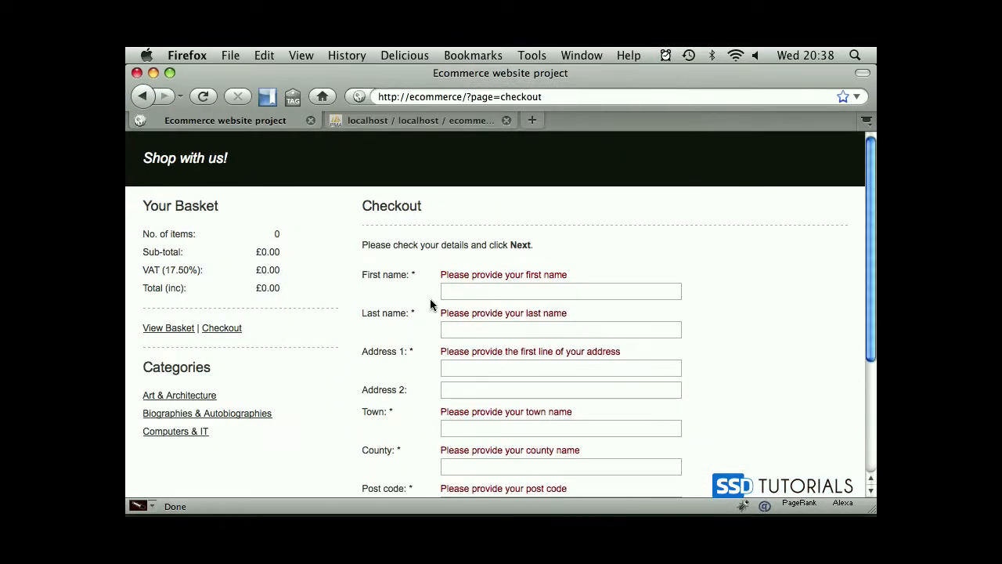
{"action": "scroll", "scroll_direction": "down", "scroll_amount": 3}
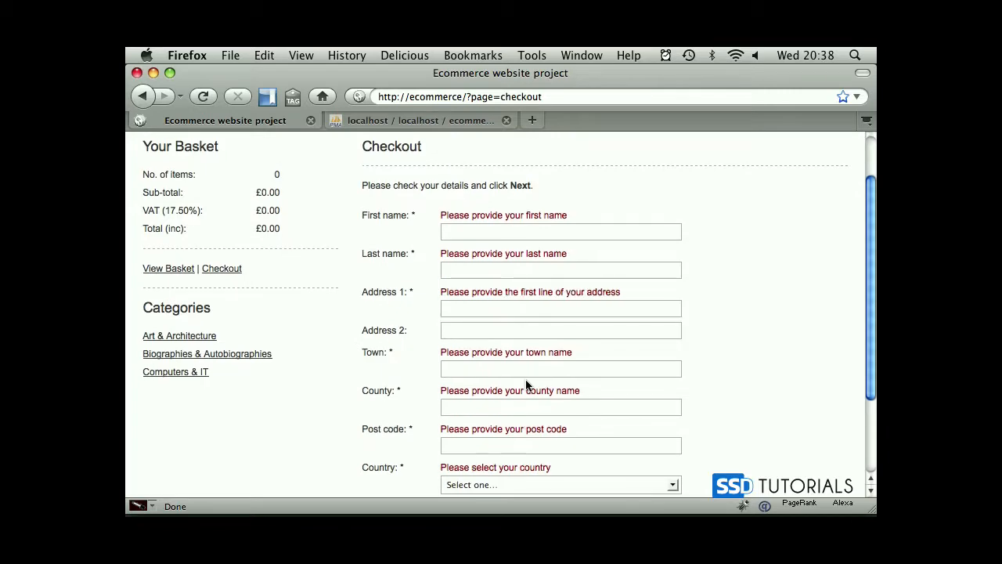
{"action": "left_click", "coordinate": [559, 483]}
{"action": "type", "text": "asdf"}
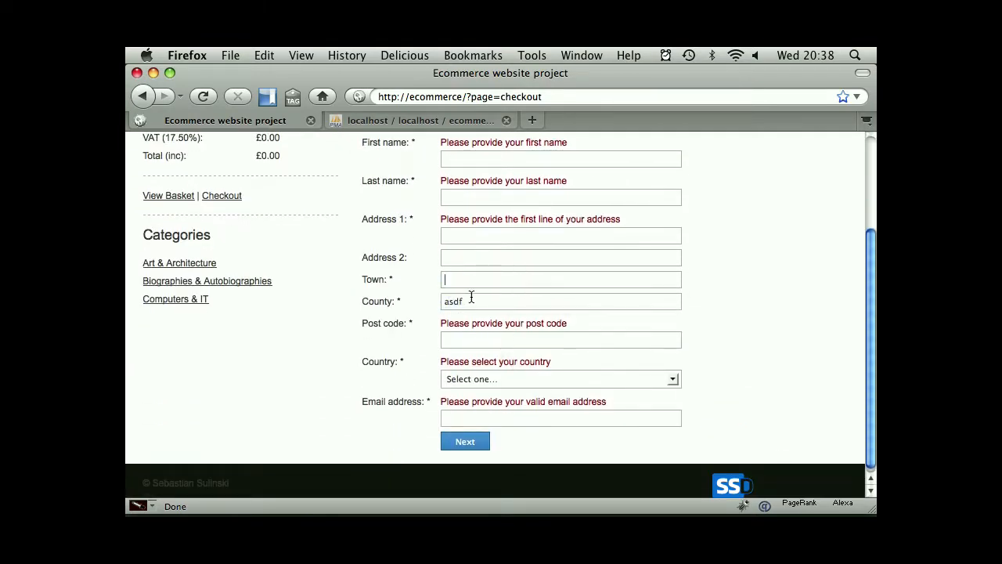
{"action": "scroll", "scroll_direction": "up", "scroll_amount": 3}
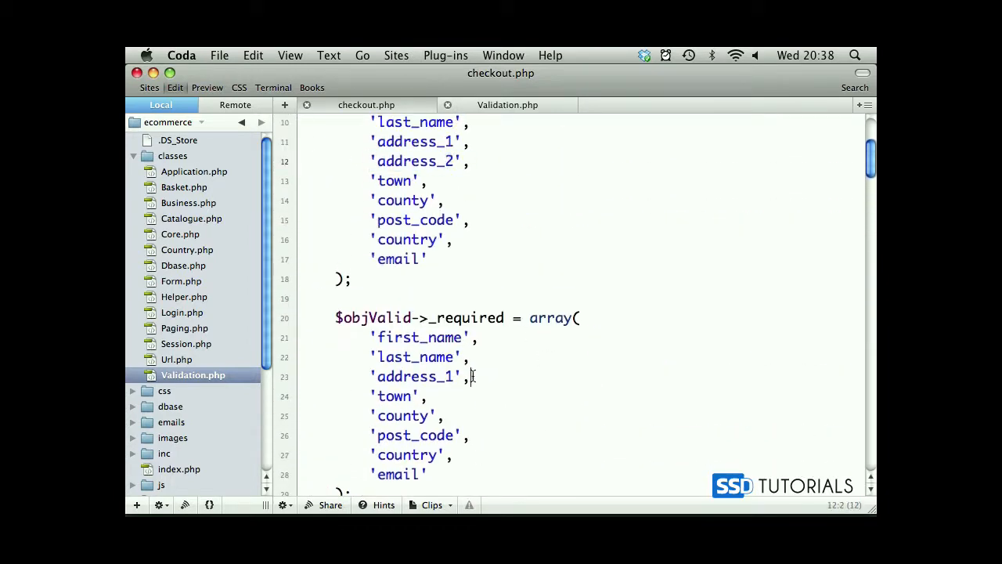
{"action": "type", "text": "'address_2',"}
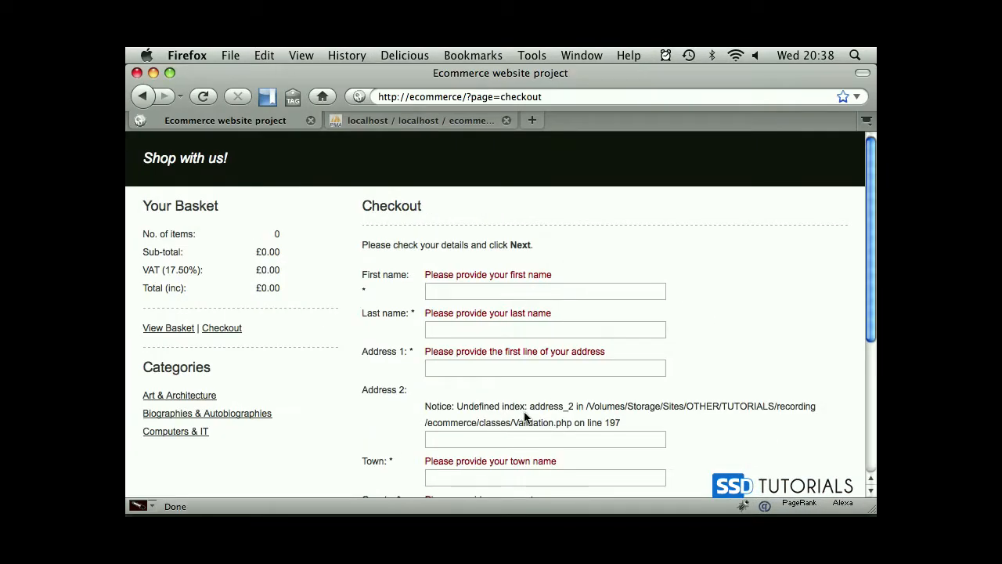
Select address_2 in the undefined index notice under Address 2.
{"action": "double_click", "coordinate": [553, 405]}
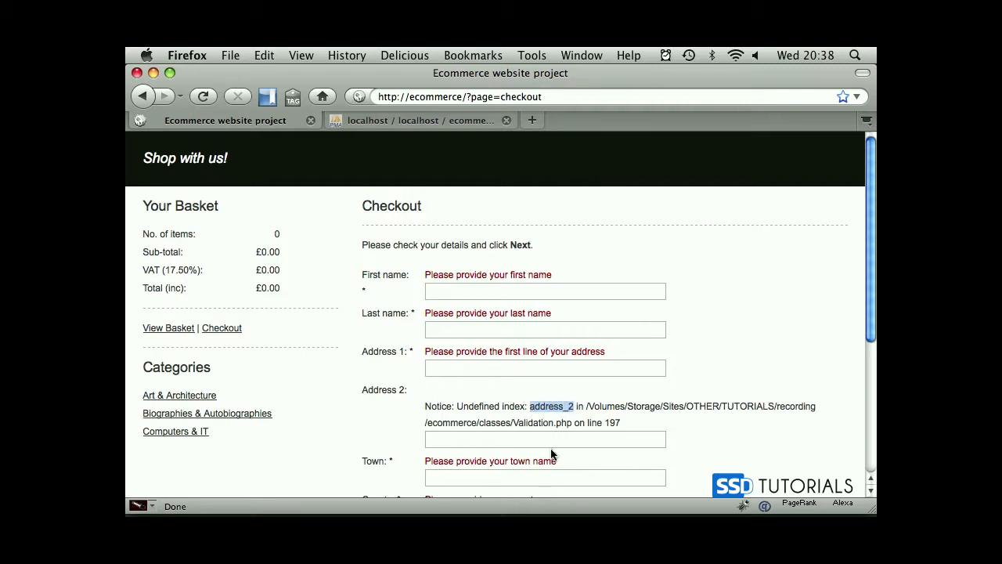
{"action": "mouse_move", "coordinate": [552, 454]}
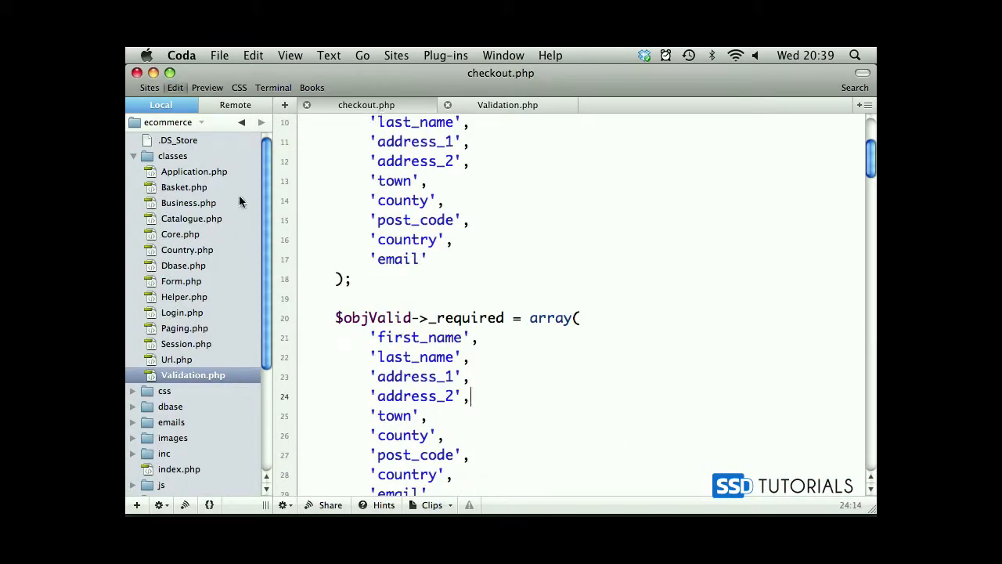
Add "address_2" => "Please provide the second line of your address" to Validation.php's $_message array.
{"action": "left_click", "coordinate": [507, 104]}
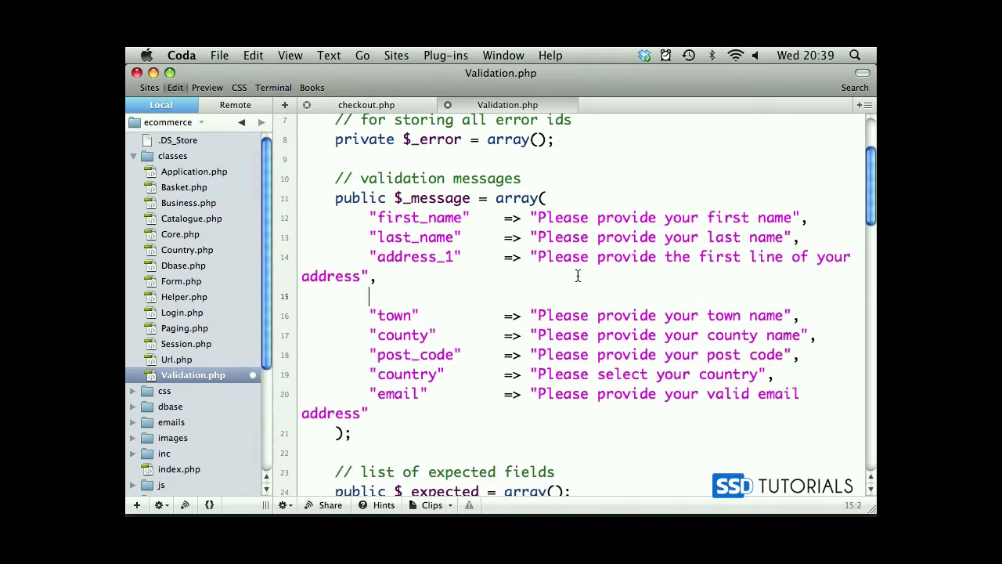
{"action": "type", "text": "\"address_2\"      => \""}
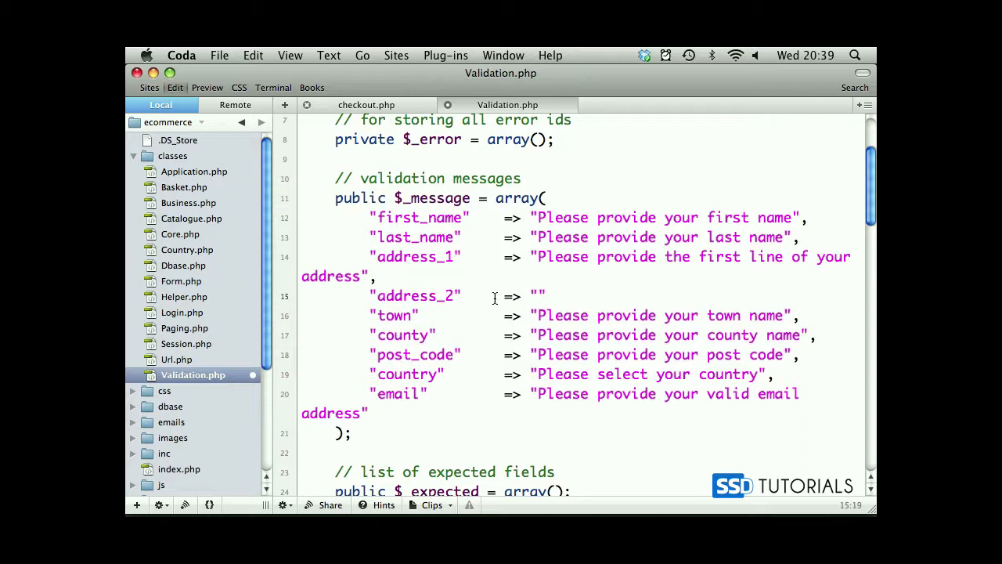
{"action": "type", "text": "Please provi"}
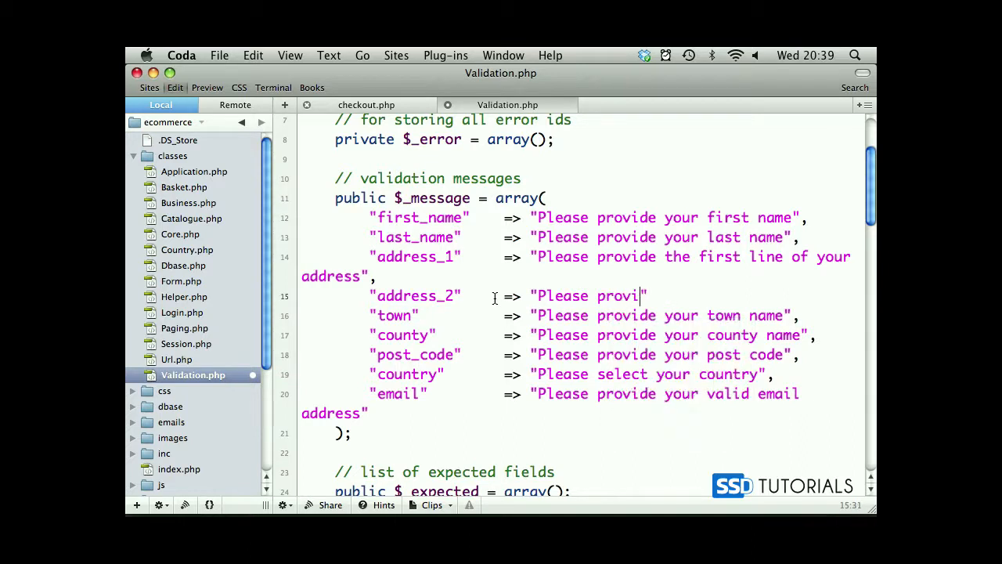
{"action": "type", "text": "de the se"}
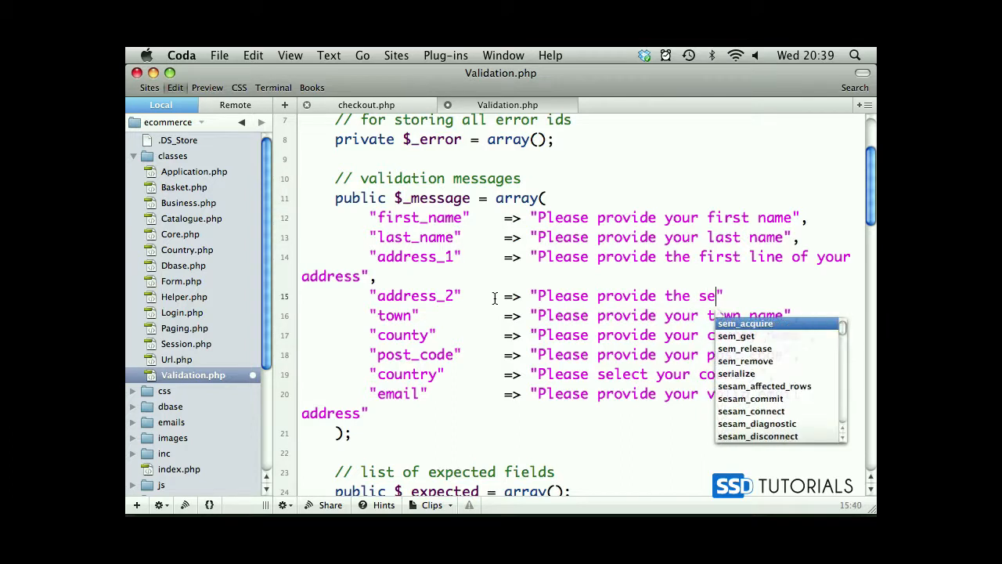
{"action": "type", "text": "cond line of"}
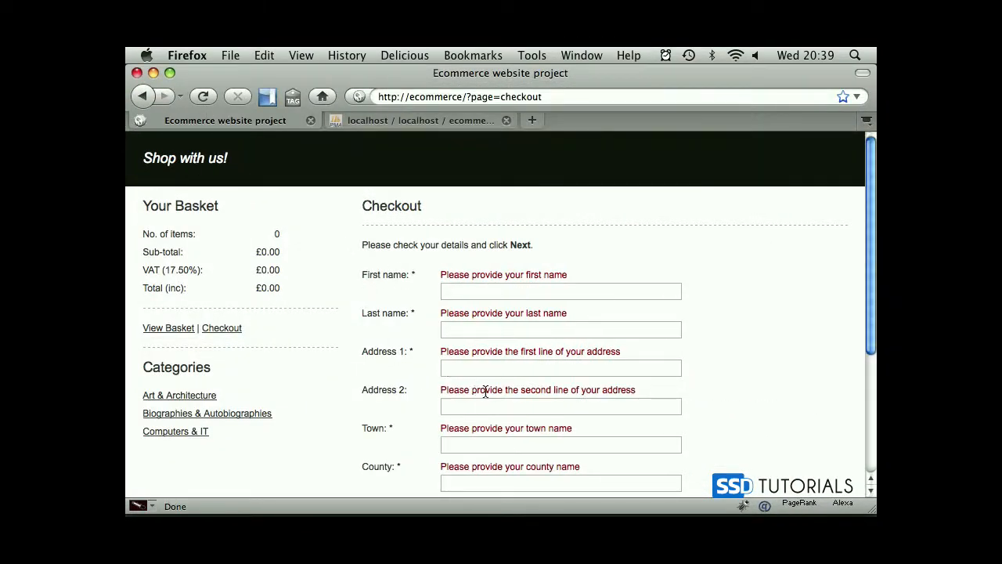
{"action": "mouse_move", "coordinate": [649, 397]}
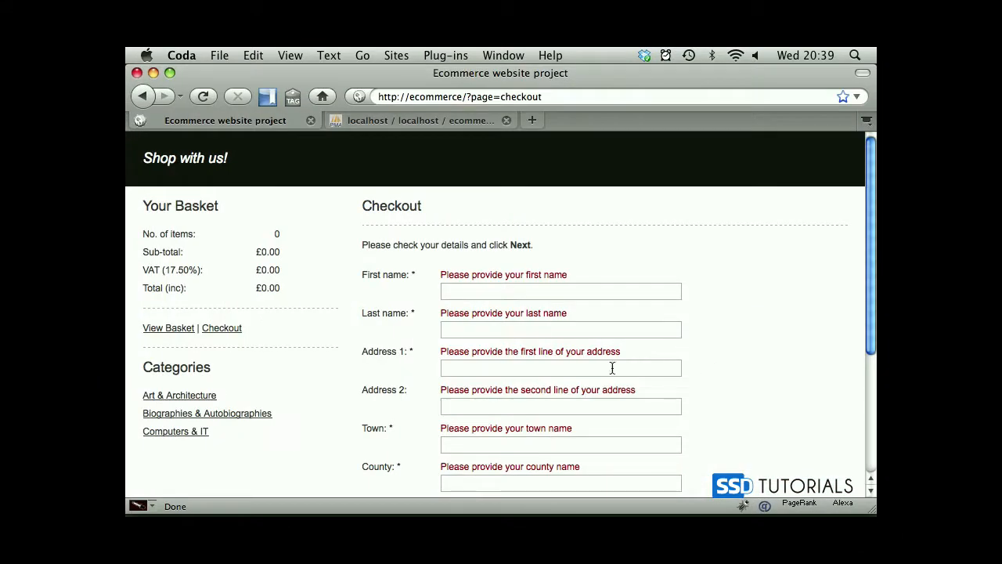
Scroll the resubmitted checkout form to confirm no message under Address 2.
{"action": "scroll", "scroll_direction": "down", "scroll_amount": 3}
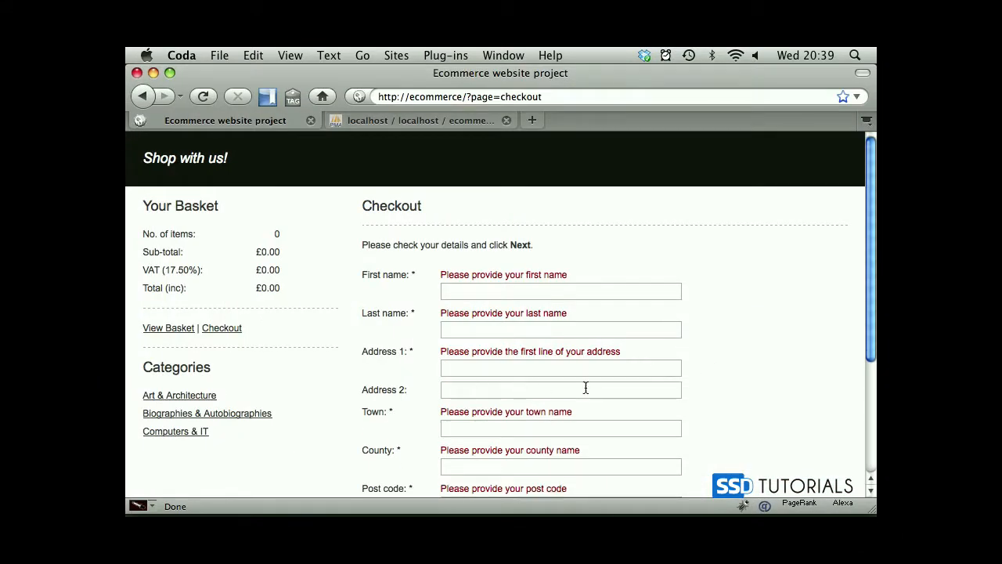
{"action": "mouse_move", "coordinate": [671, 390]}
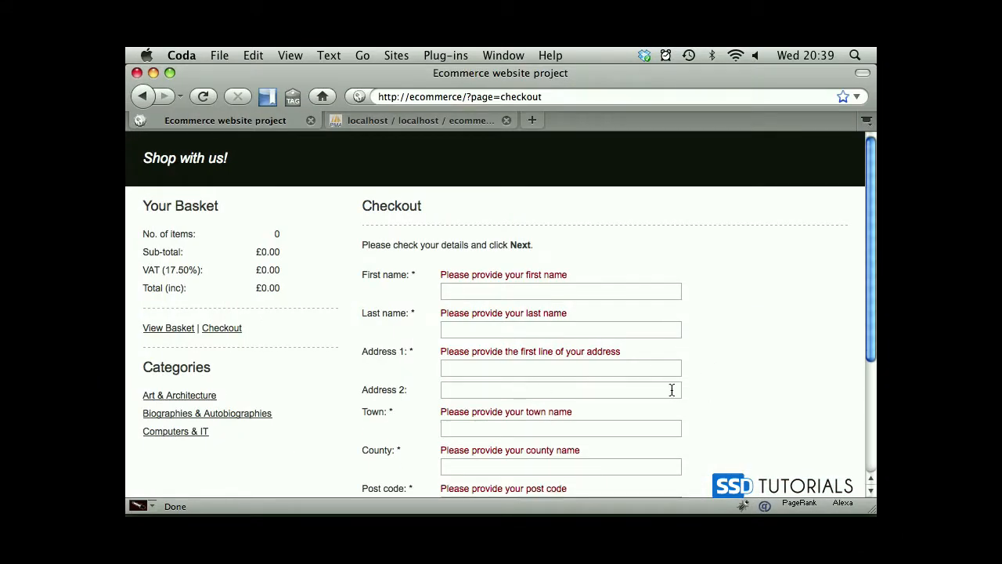